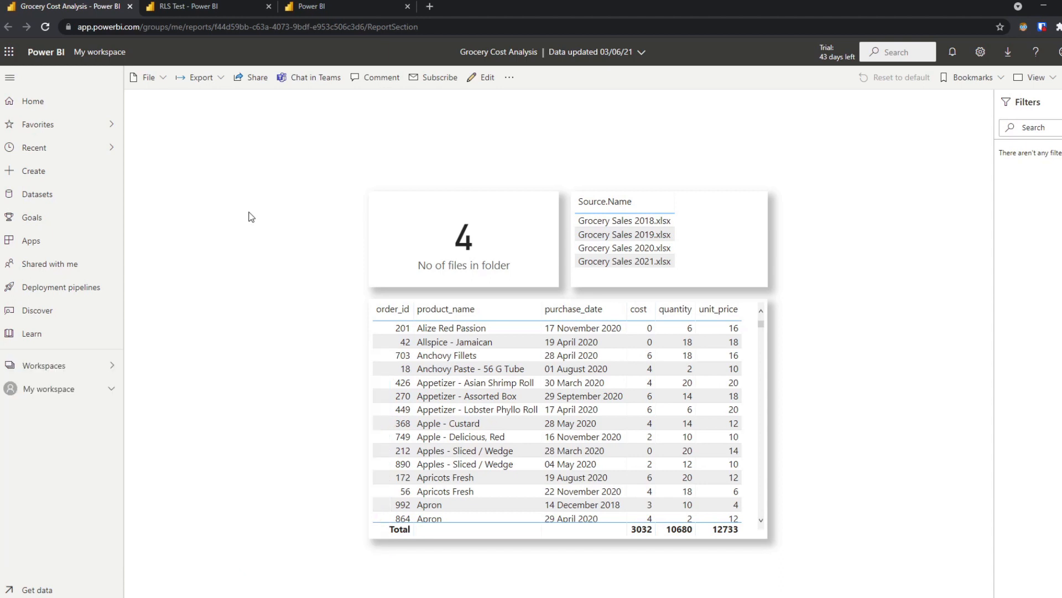
mouse_move(423, 193)
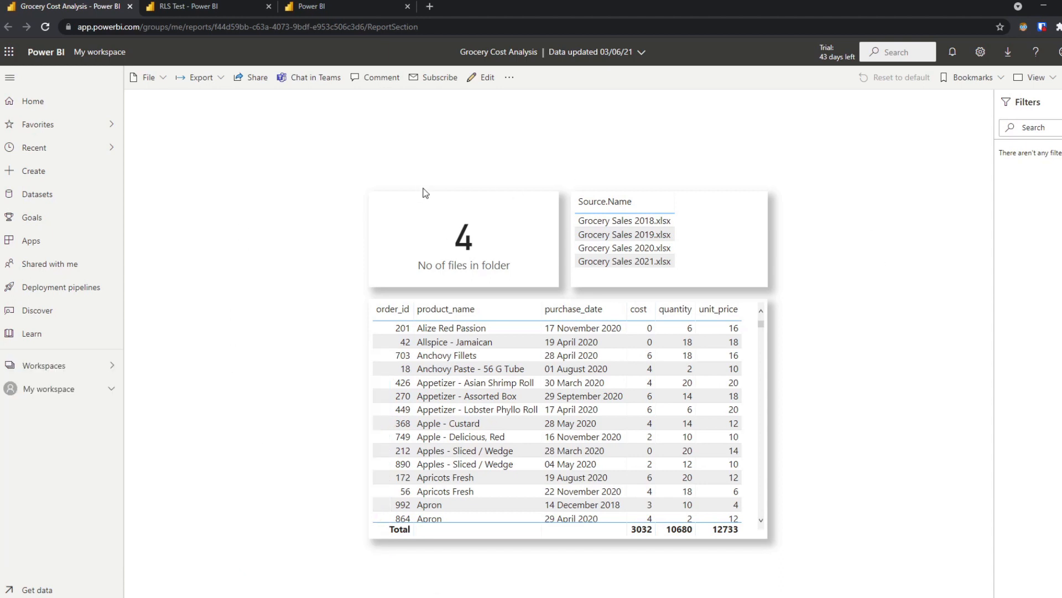
mouse_move(269, 190)
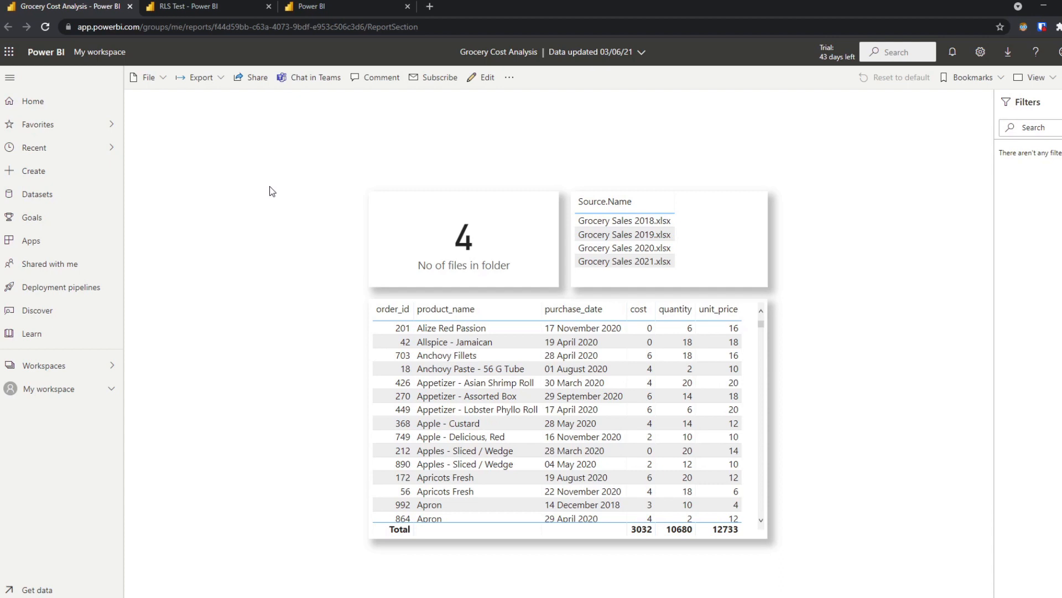
mouse_move(254, 81)
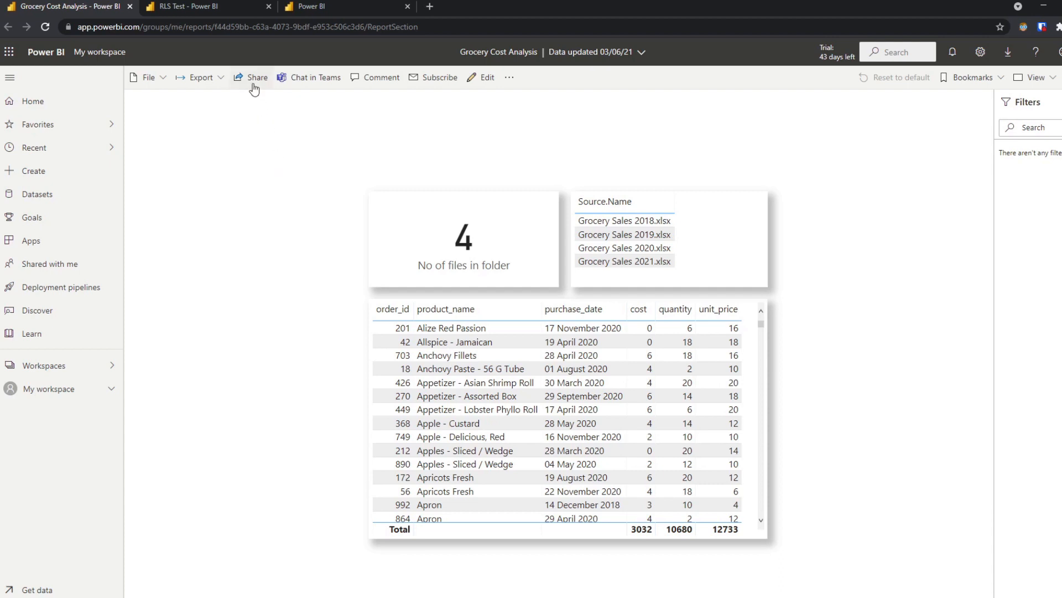
mouse_move(257, 77)
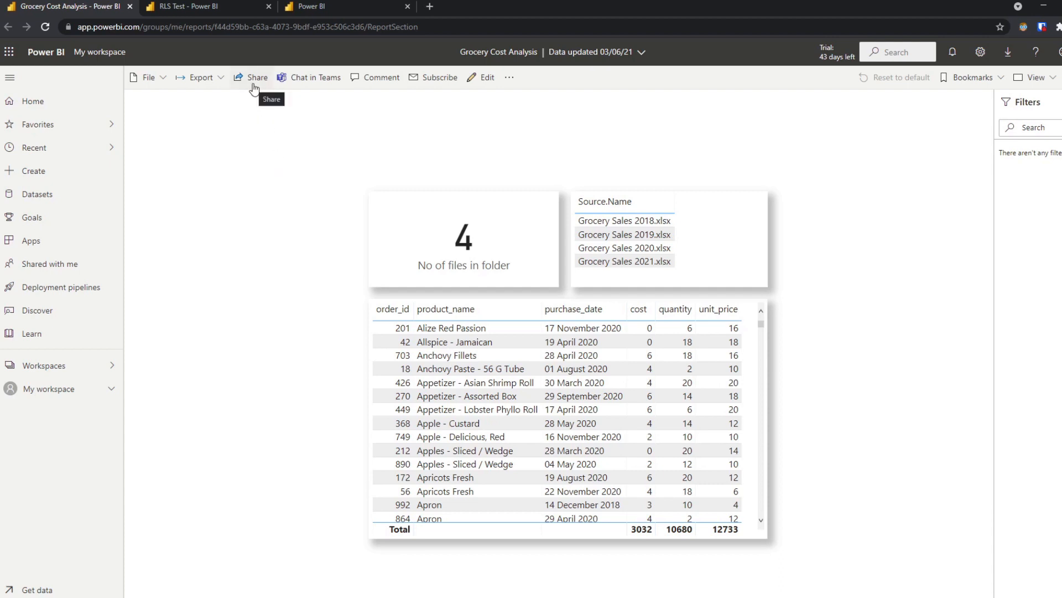
Restrict the Grocery Cost Analysis share link to Specific people, keeping 'Allow recipients to share' on.
click(256, 76)
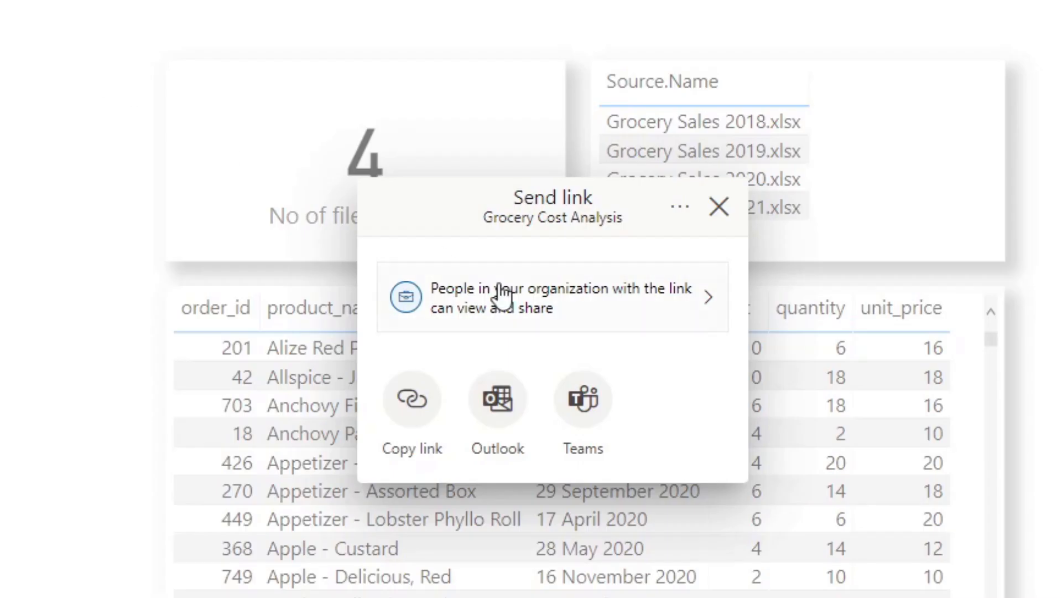
click(552, 297)
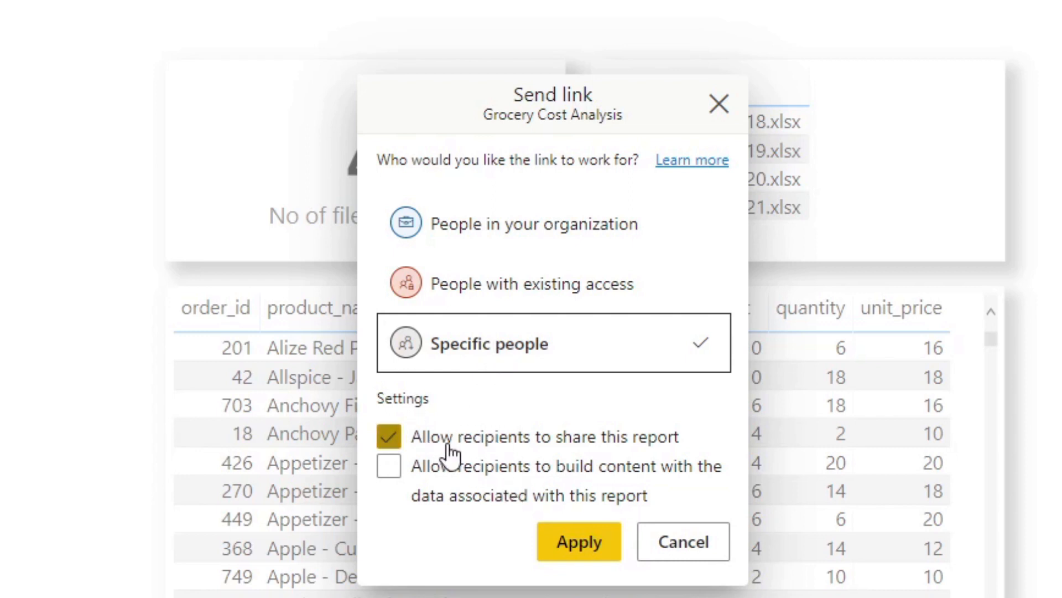
mouse_move(577, 539)
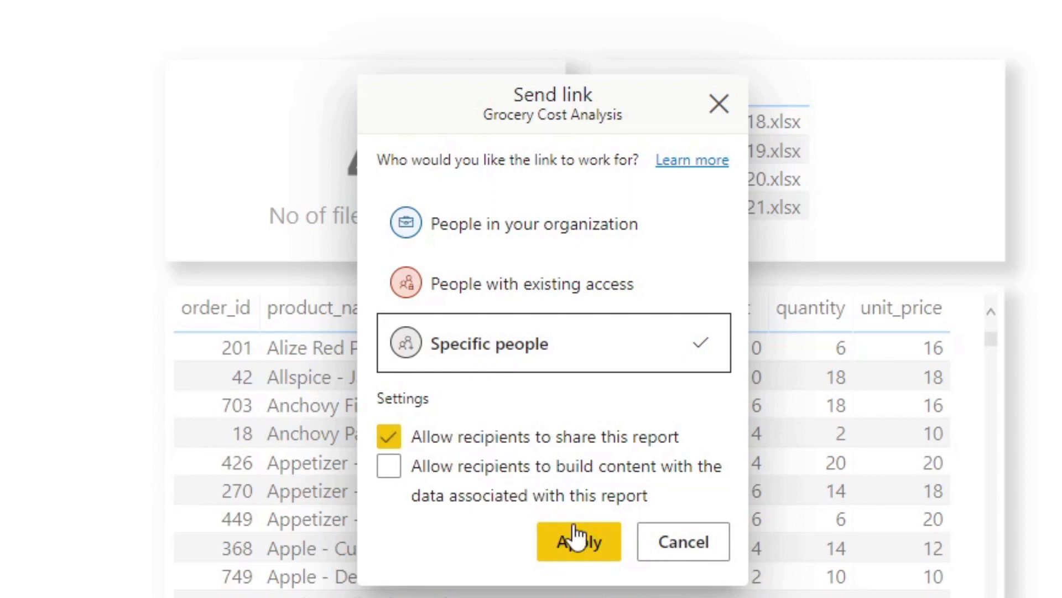
click(577, 541)
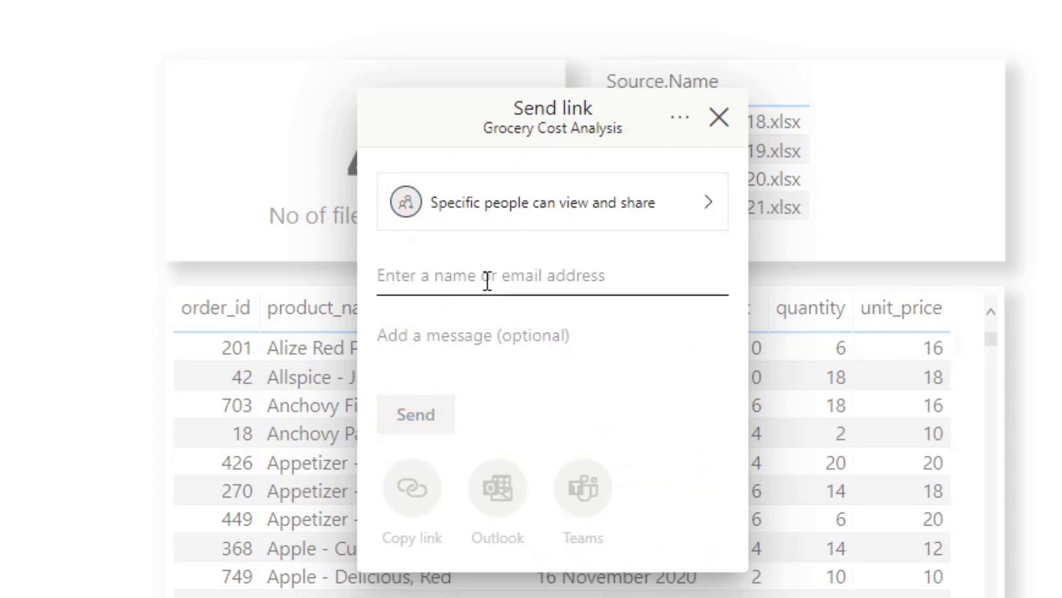
Add the suggested user 'john' as a recipient of the share link.
text(john)
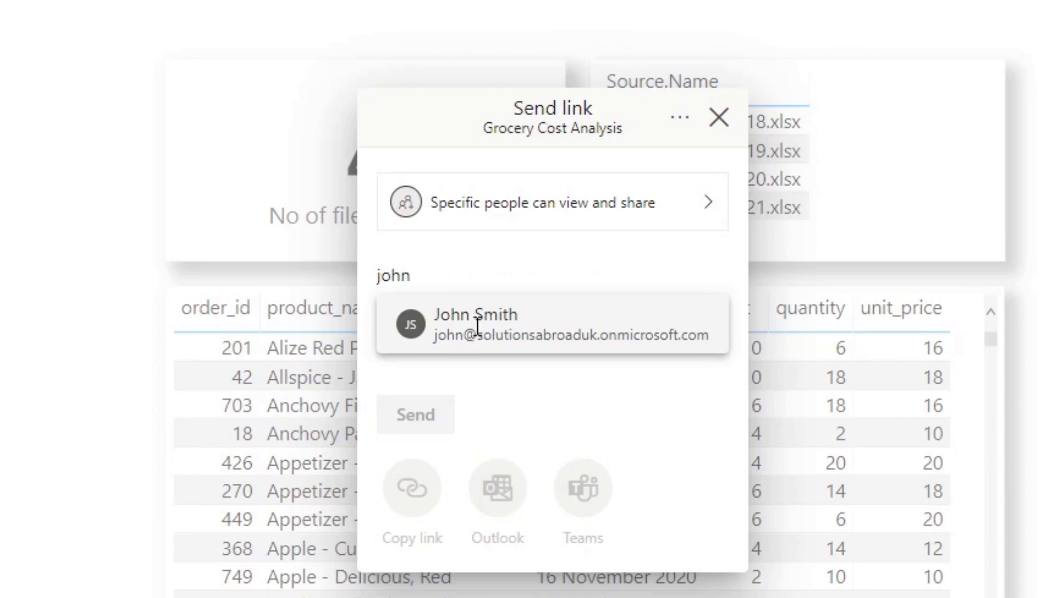
click(476, 323)
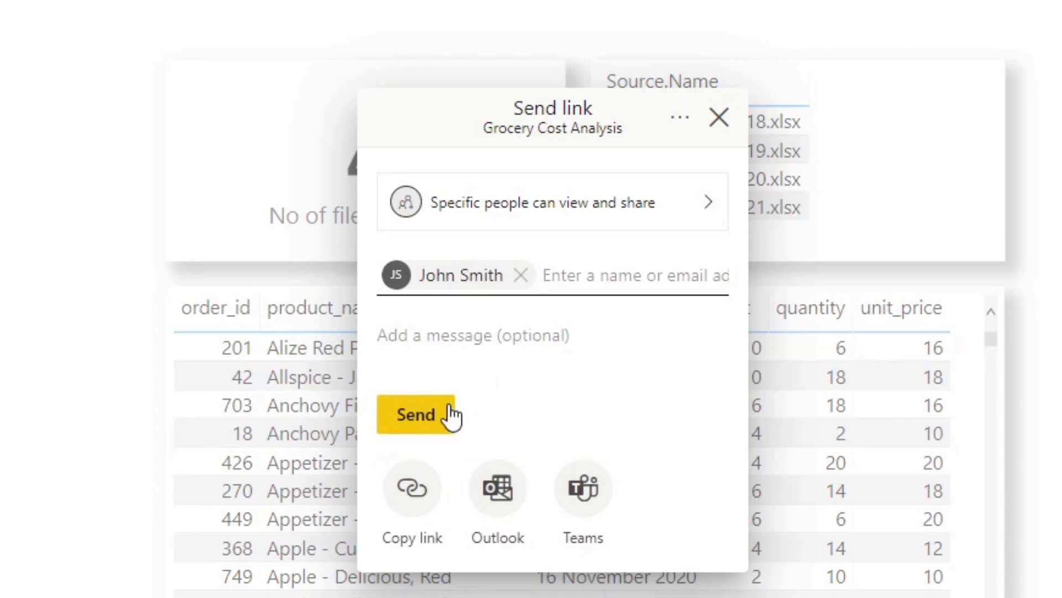
mouse_move(226, 73)
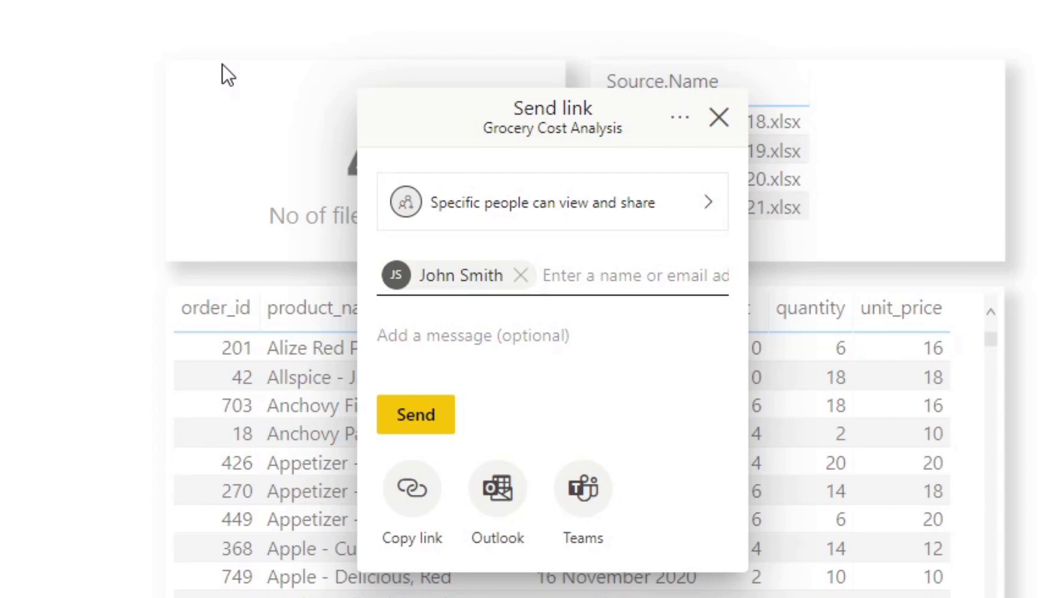
click(630, 275)
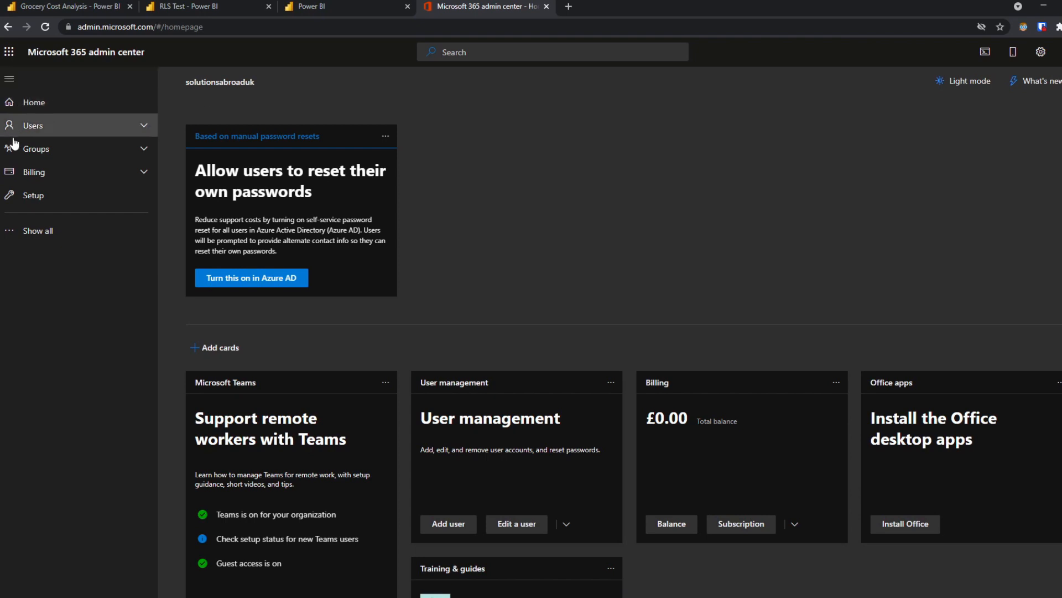
Show the Active groups list under Groups in the admin center navigation.
click(36, 149)
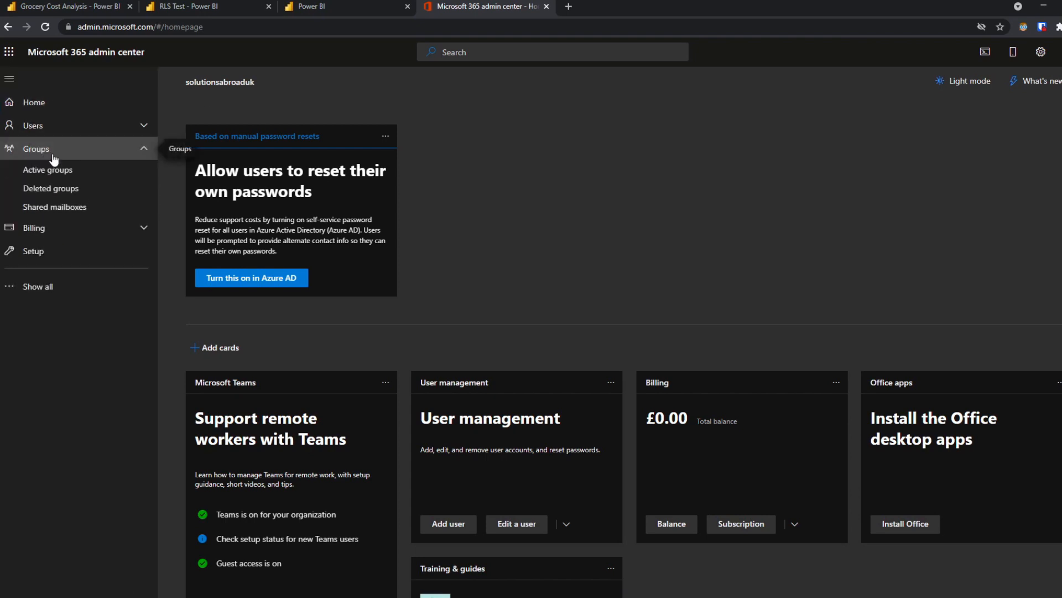
click(48, 169)
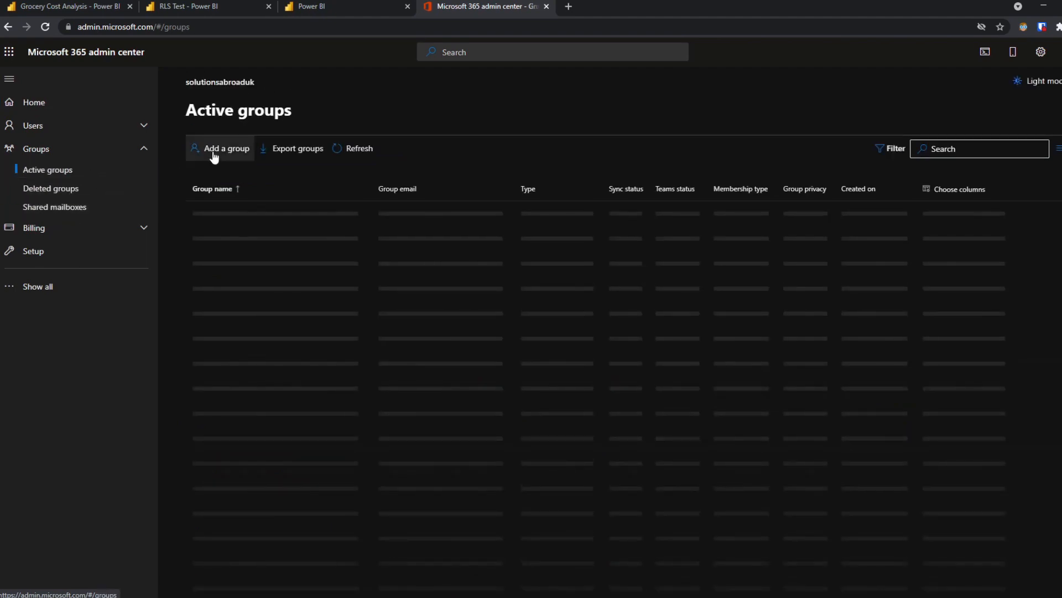
mouse_move(914, 242)
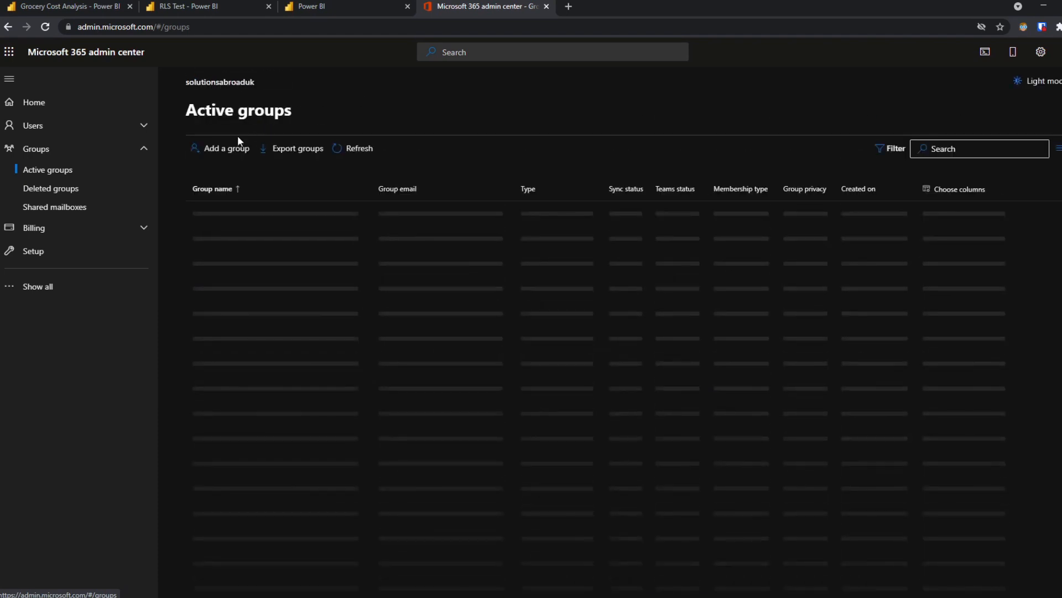
Start a new group of type Security and continue to its basic details.
click(226, 149)
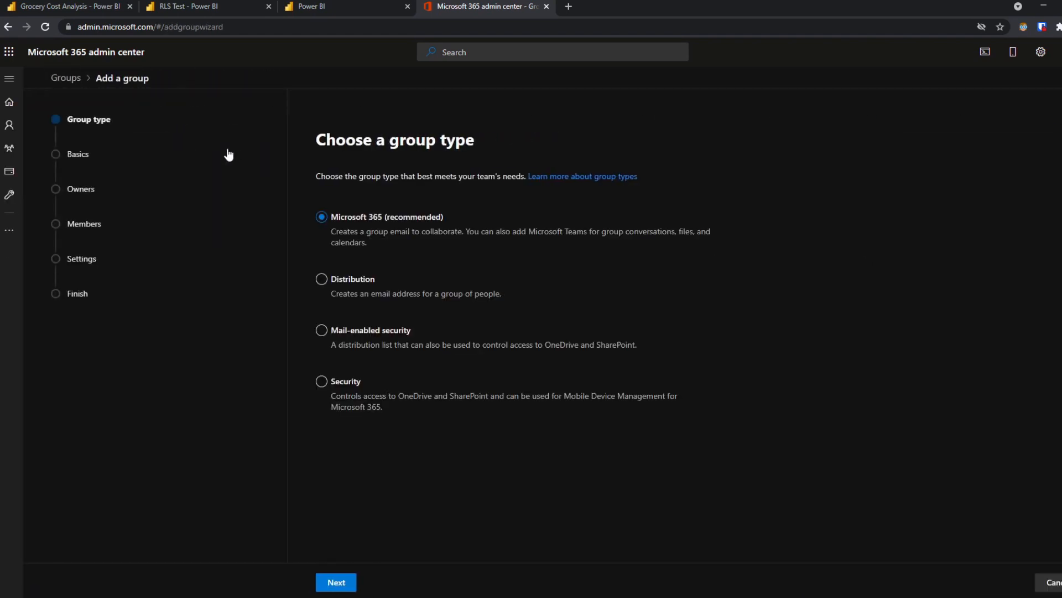
click(321, 381)
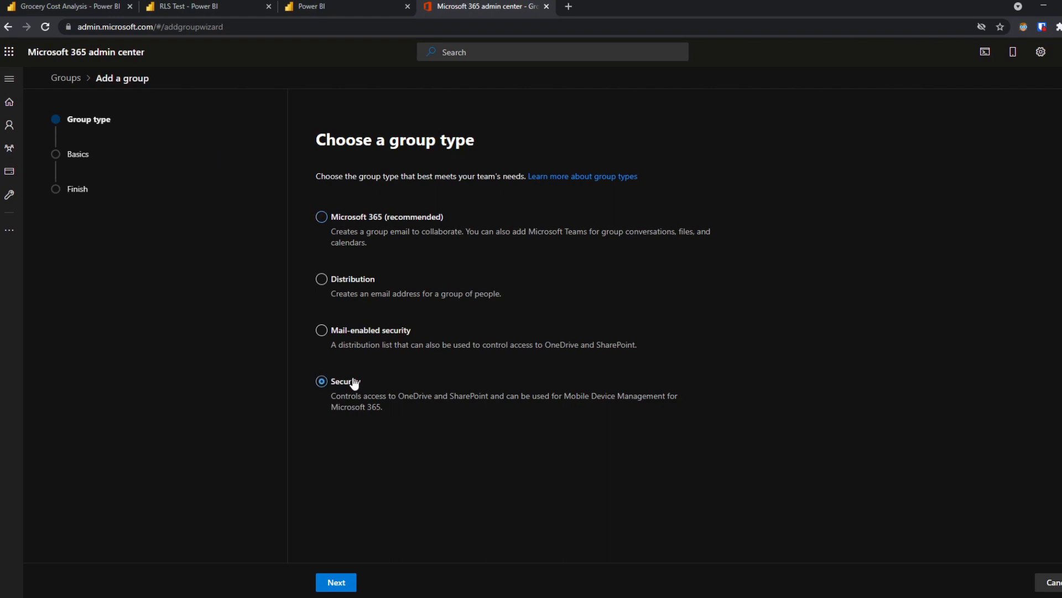
click(335, 582)
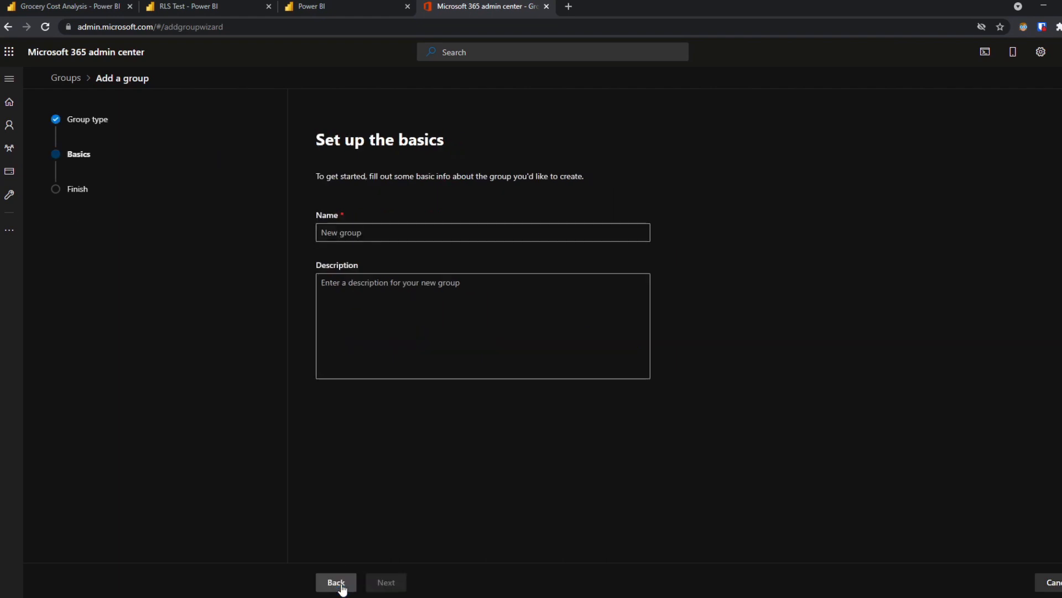
Name the group 'Power BI Group' and create it.
click(482, 232)
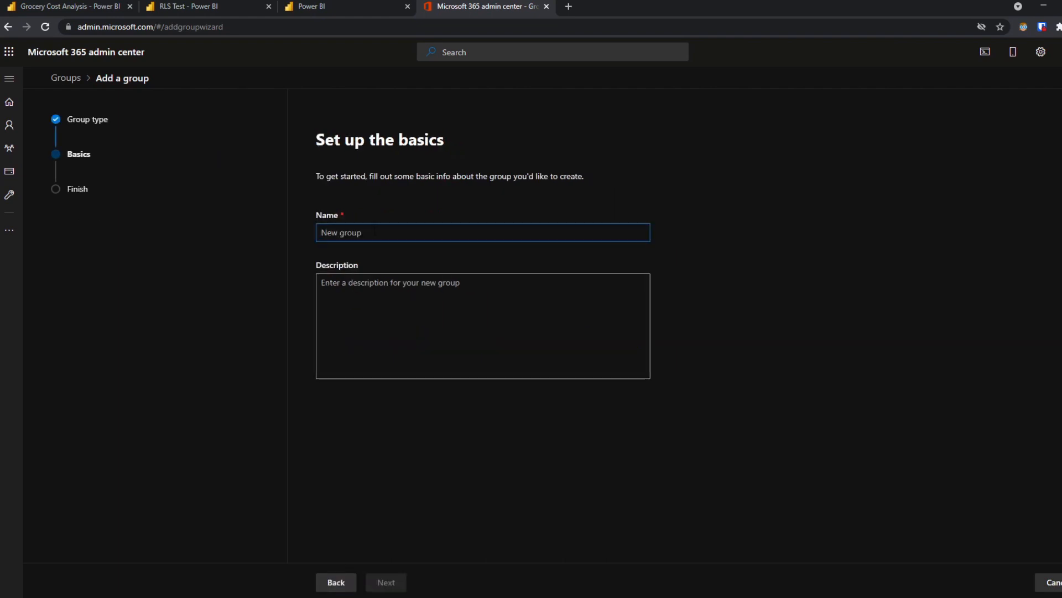
text(Power BI R)
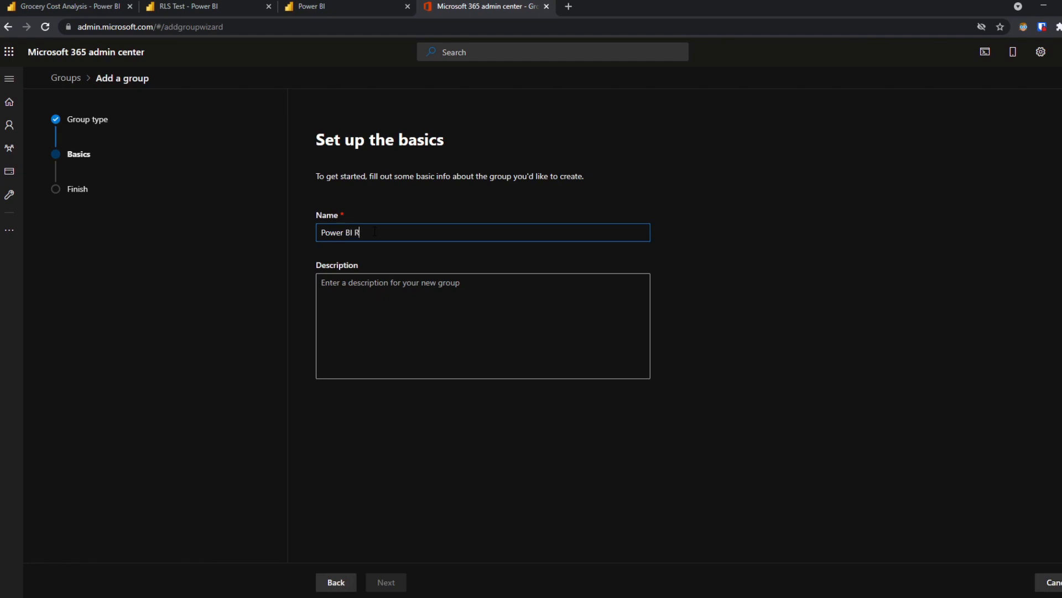
key(Backspace)
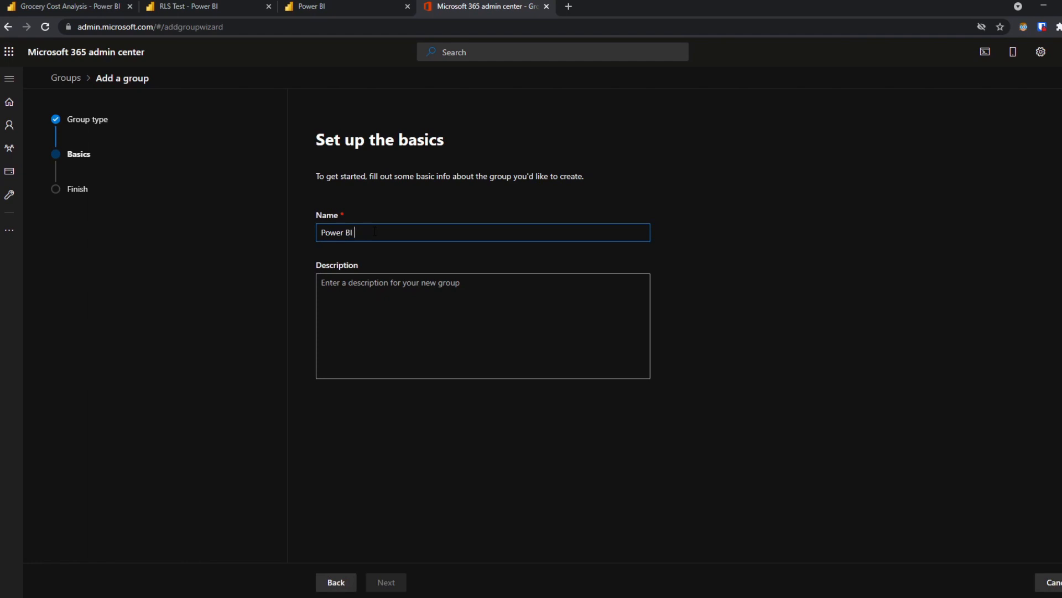
text(Group)
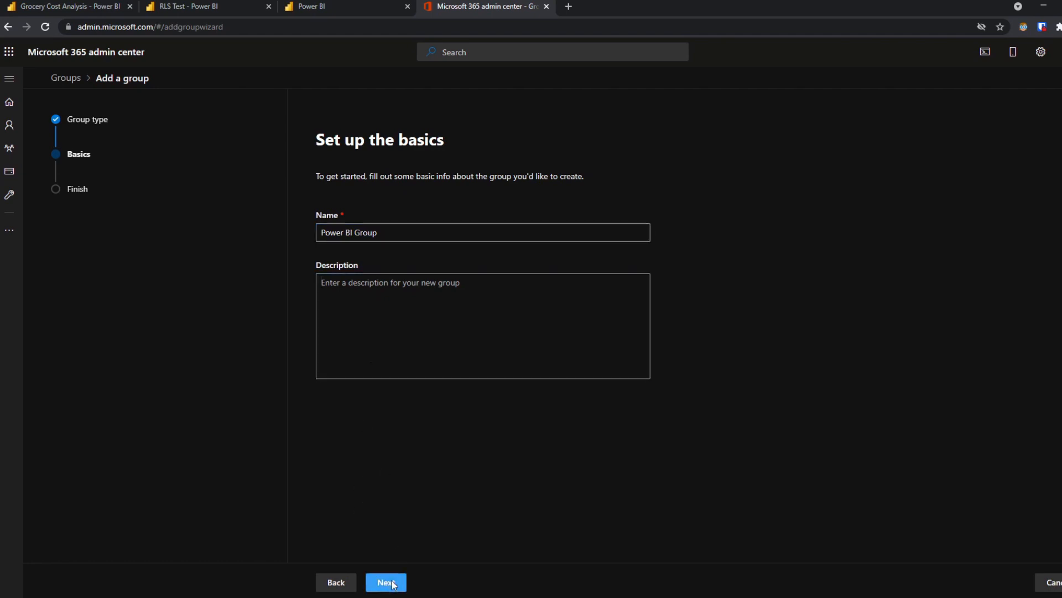
click(385, 582)
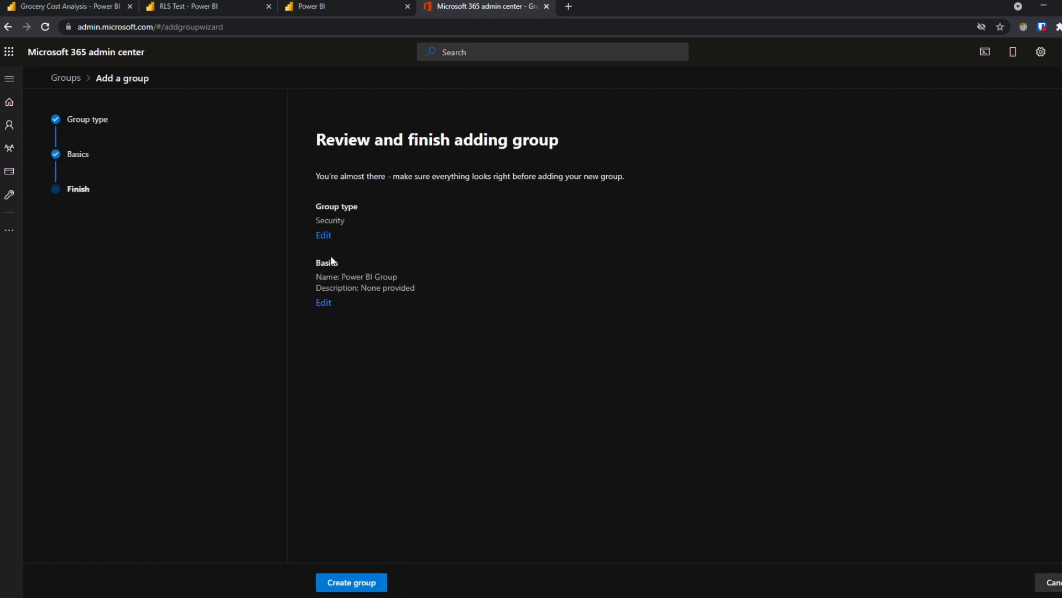
click(351, 582)
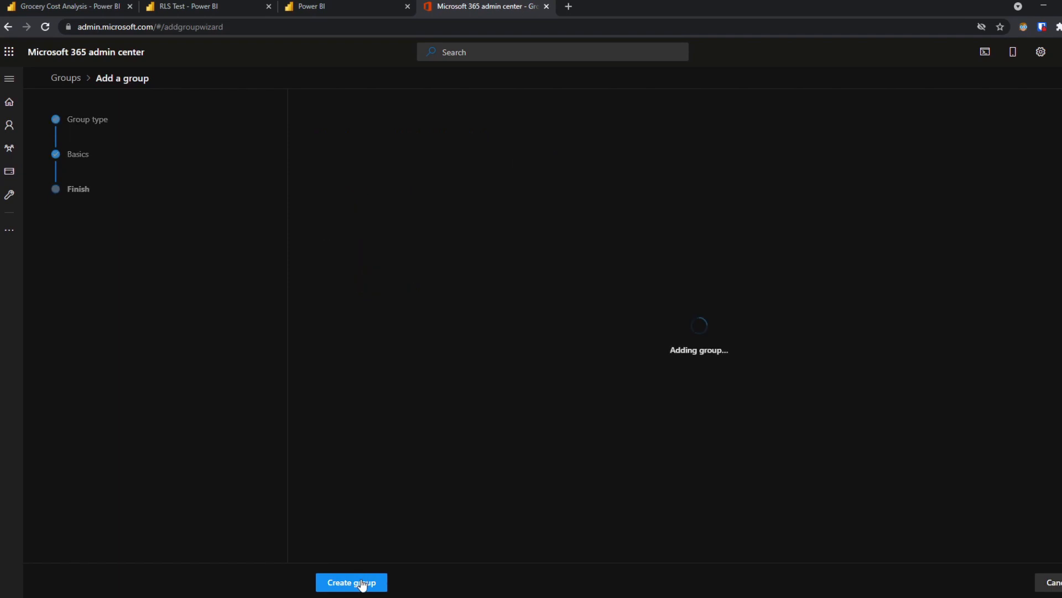
click(351, 582)
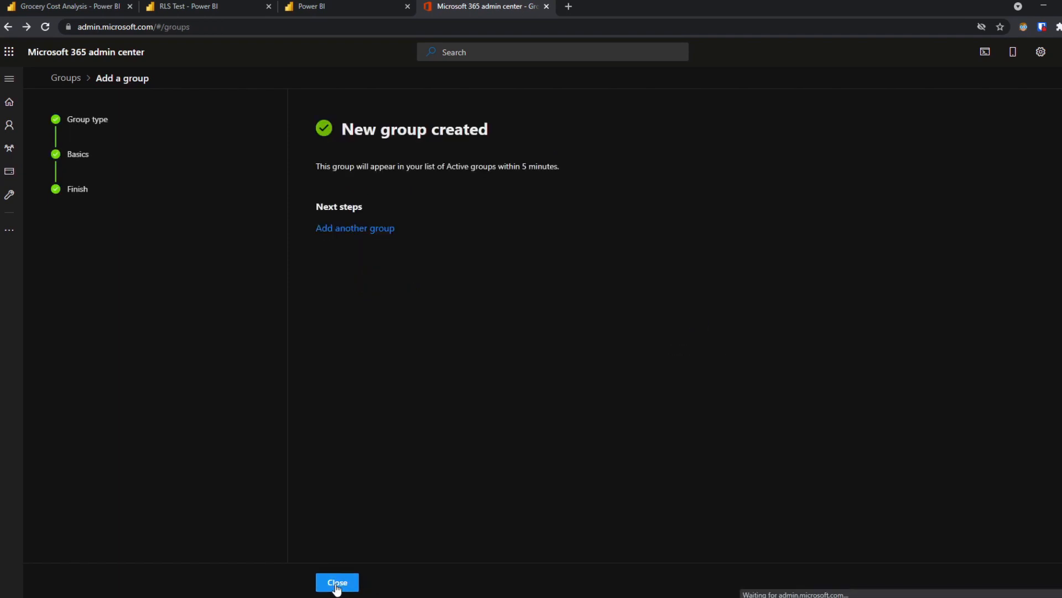
Return to the groups list and view Power BI Group's members.
click(337, 582)
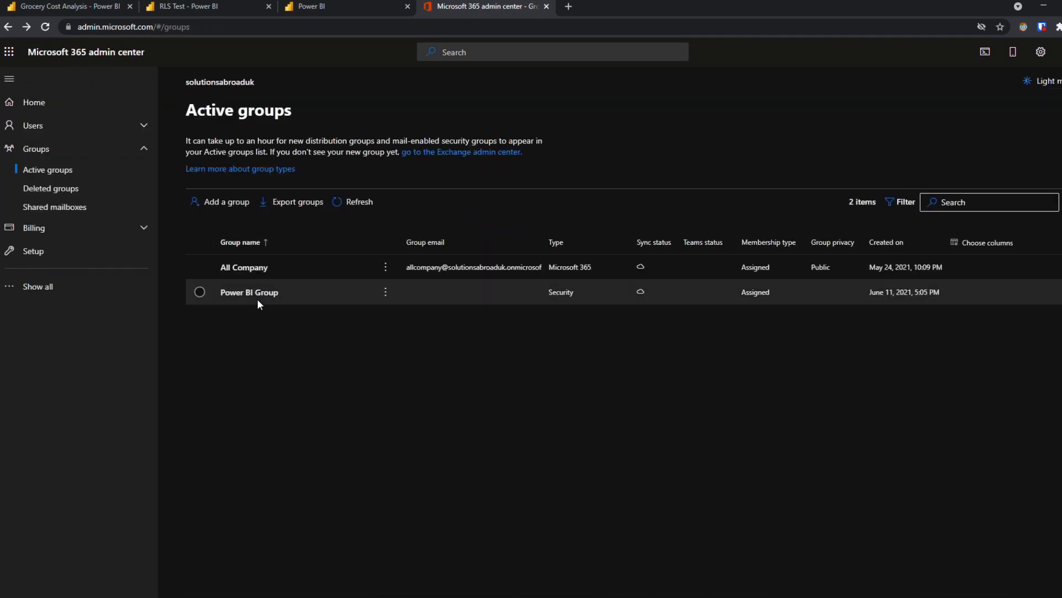
click(249, 292)
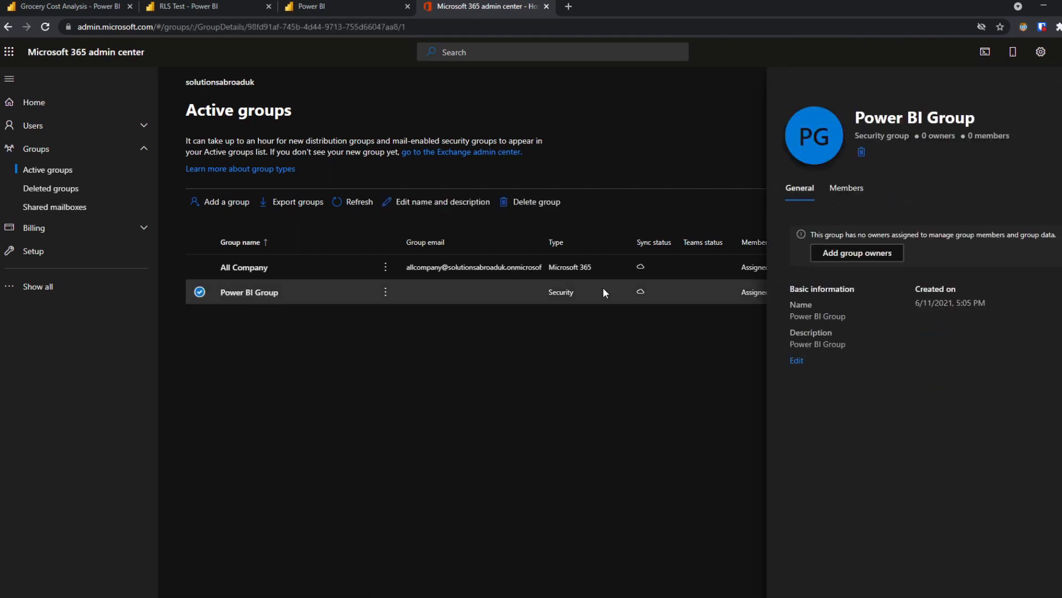
click(845, 187)
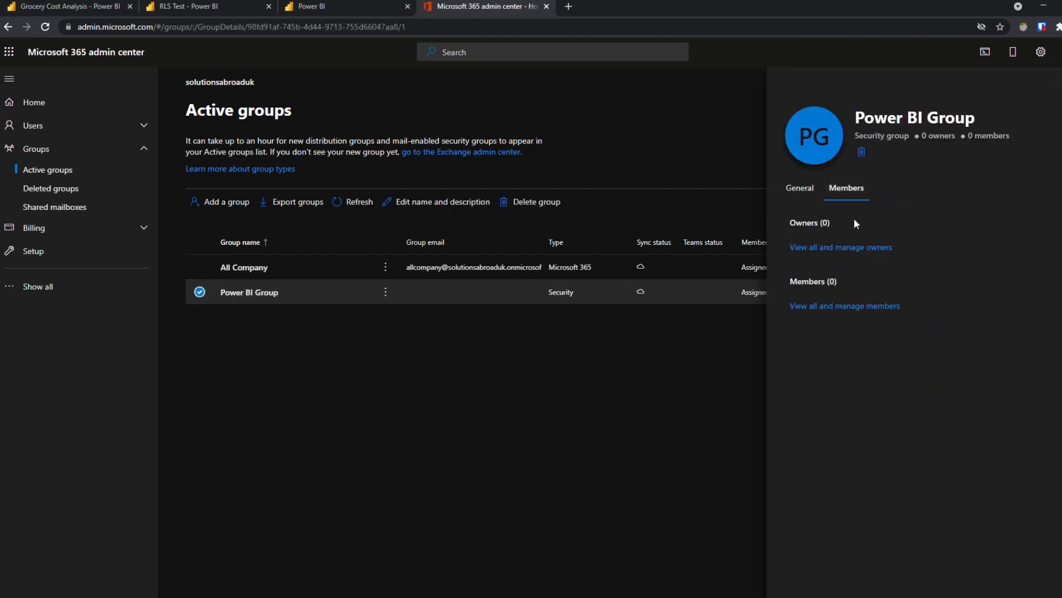
mouse_move(844, 306)
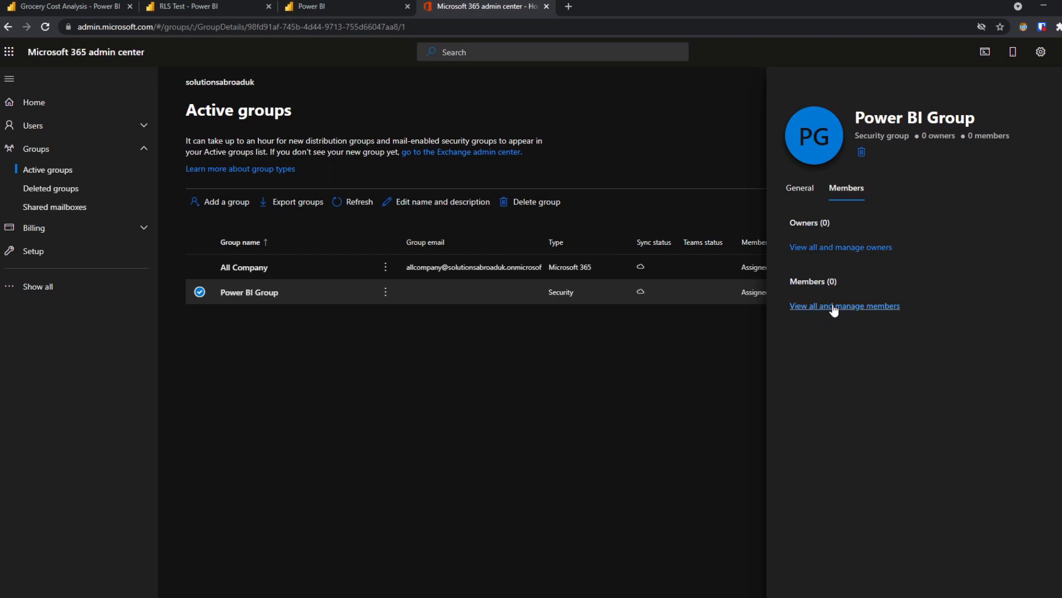
click(845, 305)
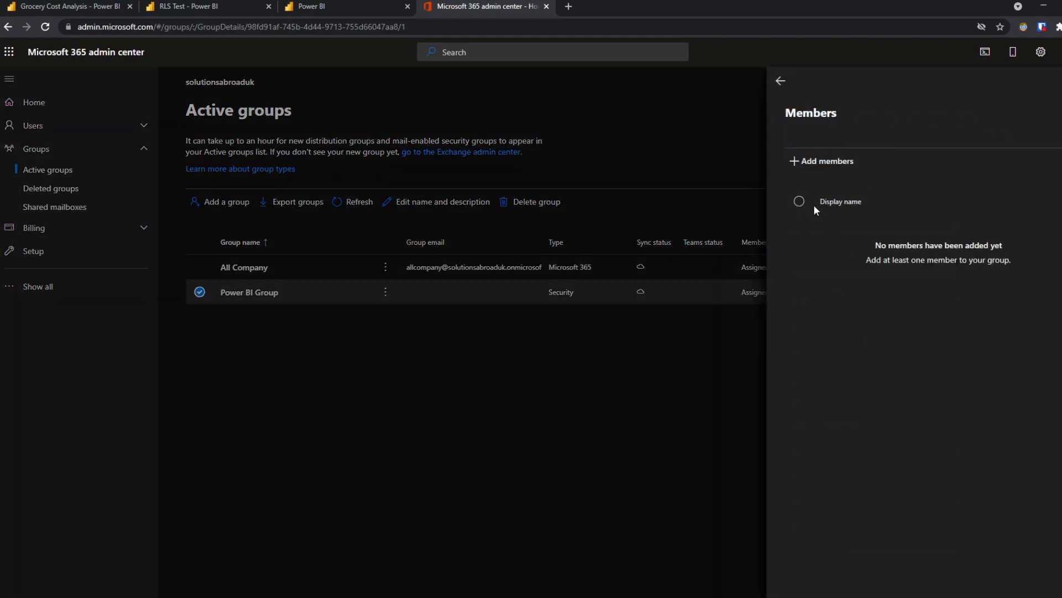
Add all three user accounts as members of Power BI Group.
click(826, 161)
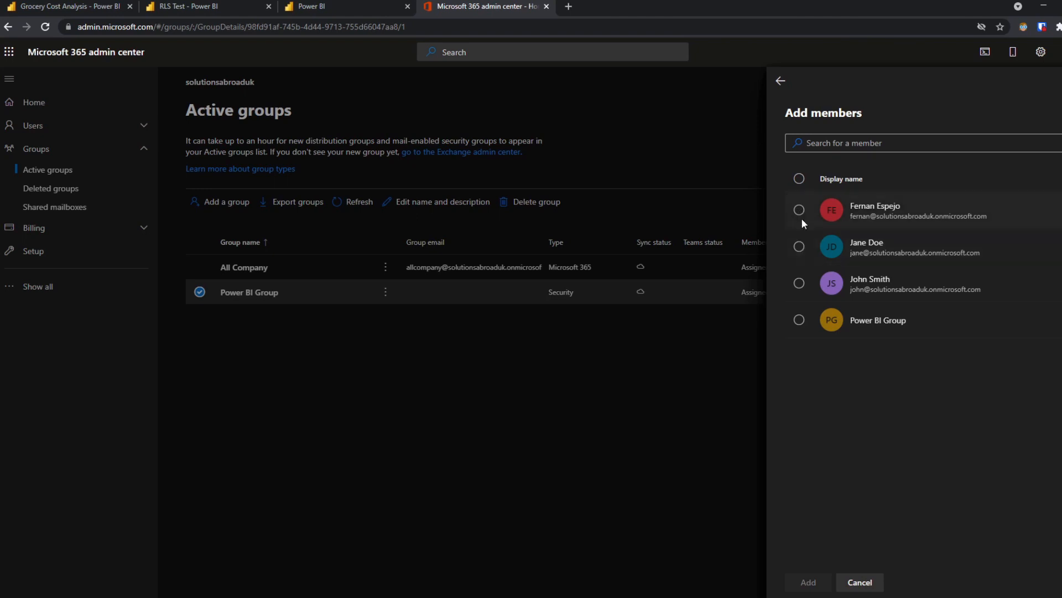
click(799, 283)
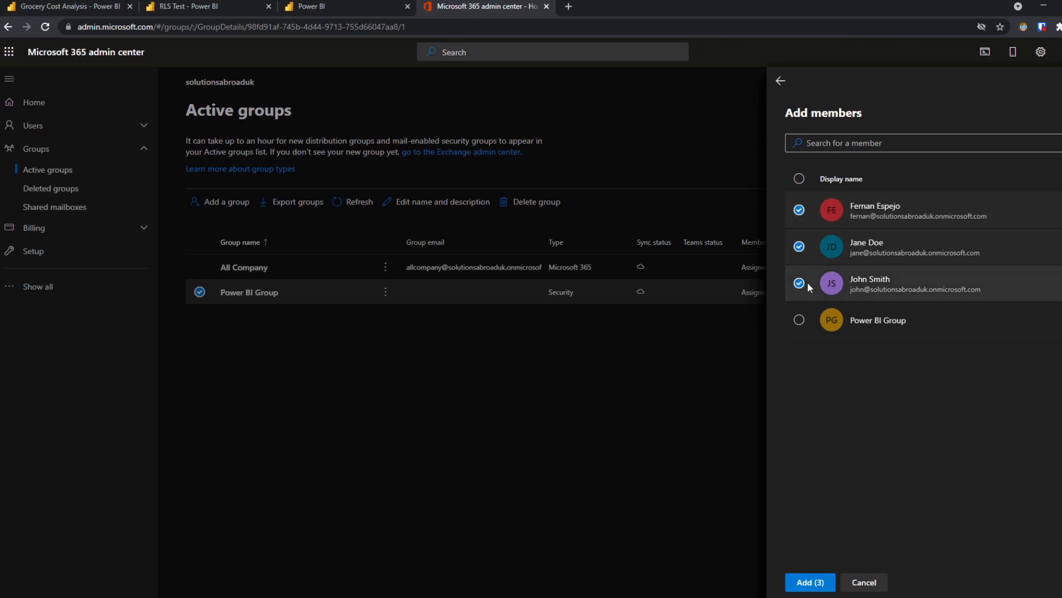
click(810, 587)
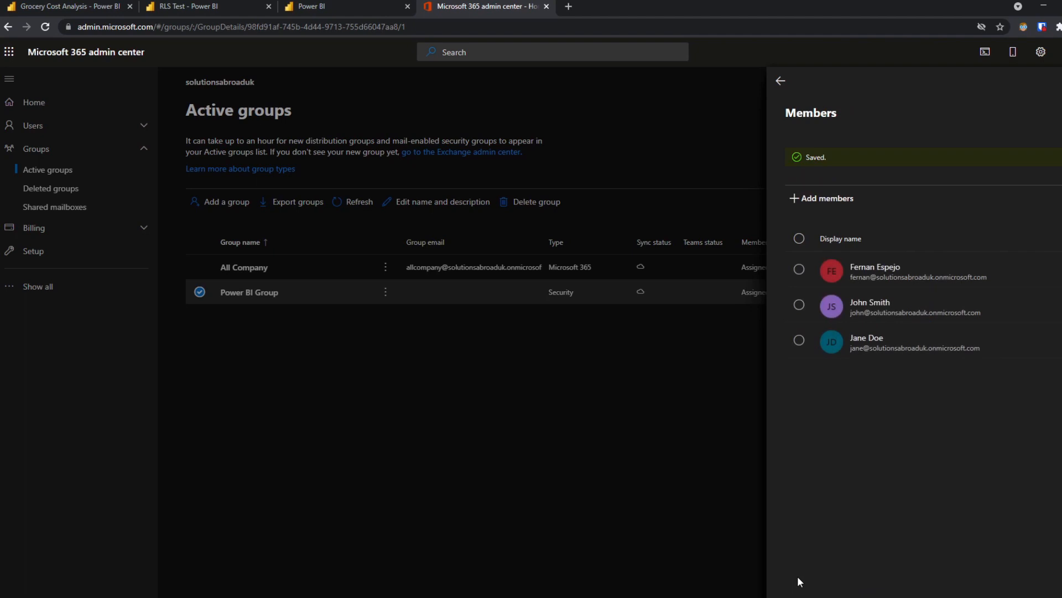
mouse_move(980, 386)
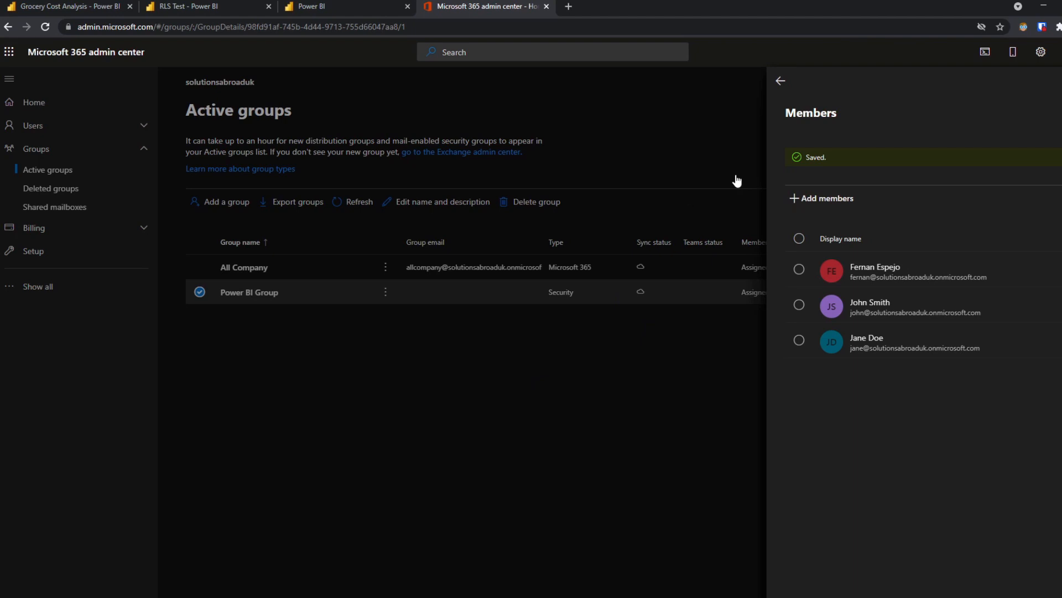
mouse_move(520, 154)
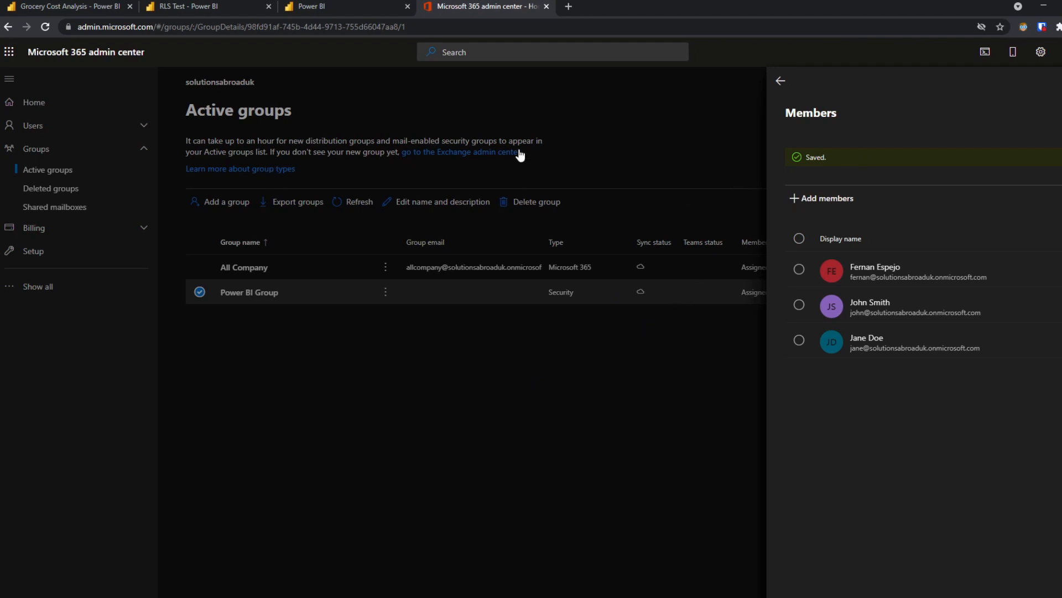
mouse_move(520, 154)
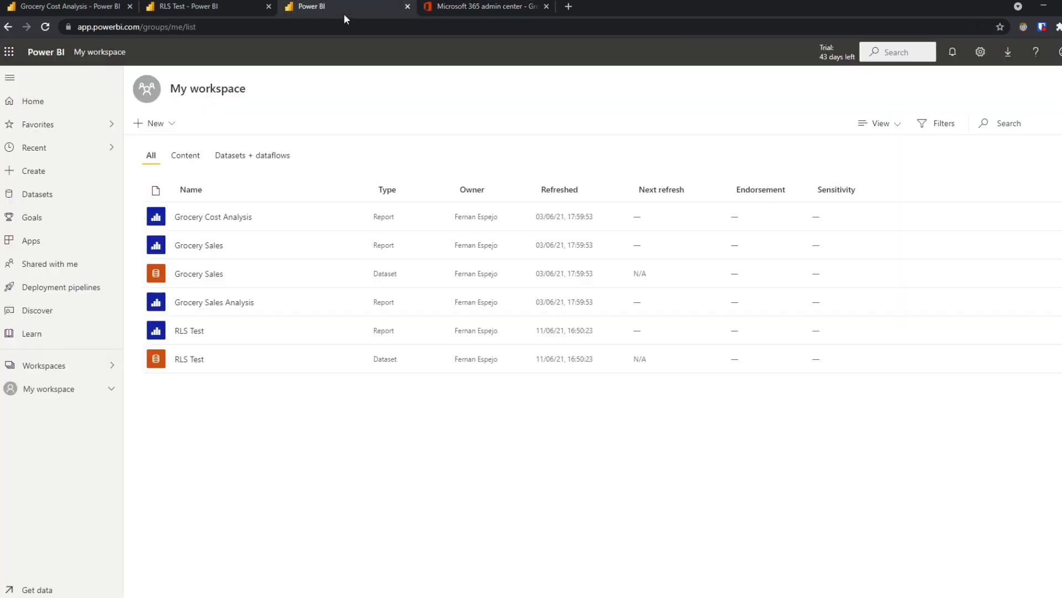
mouse_move(244, 358)
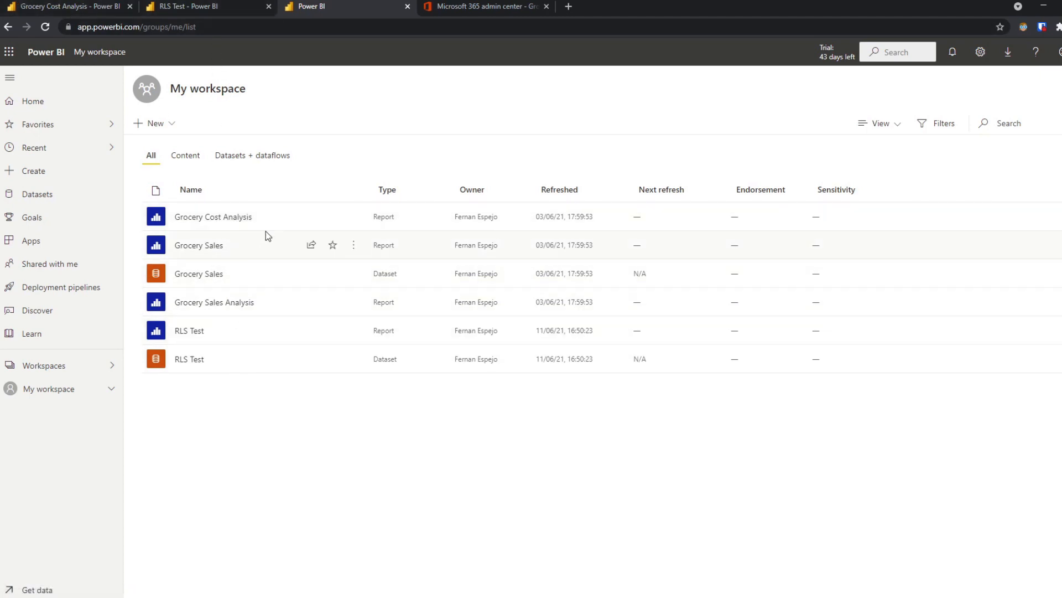
Reopen the Grocery Cost Analysis report and bring up its Send link dialog.
click(212, 217)
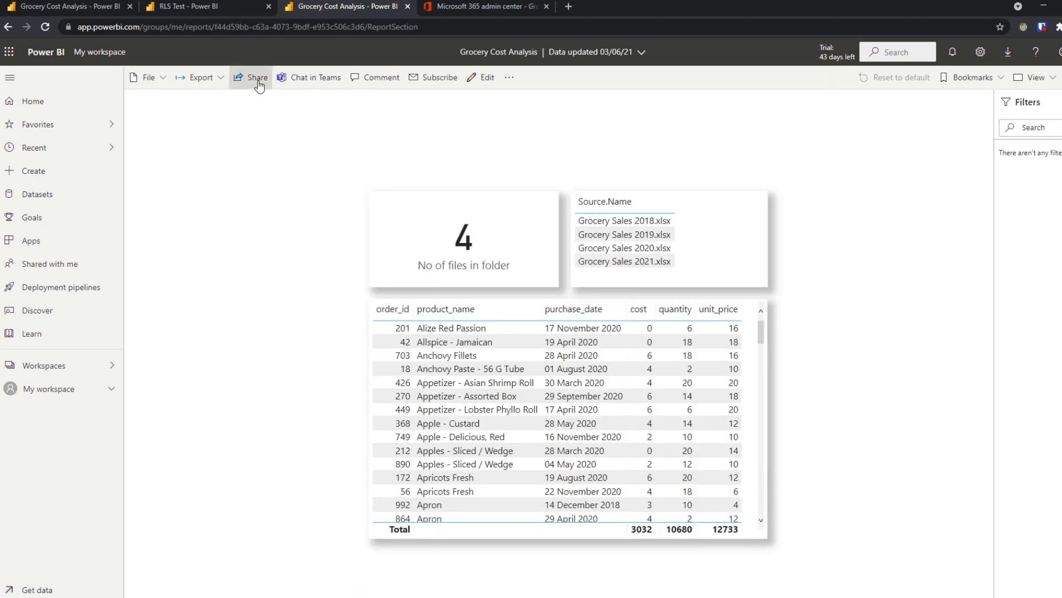
click(257, 77)
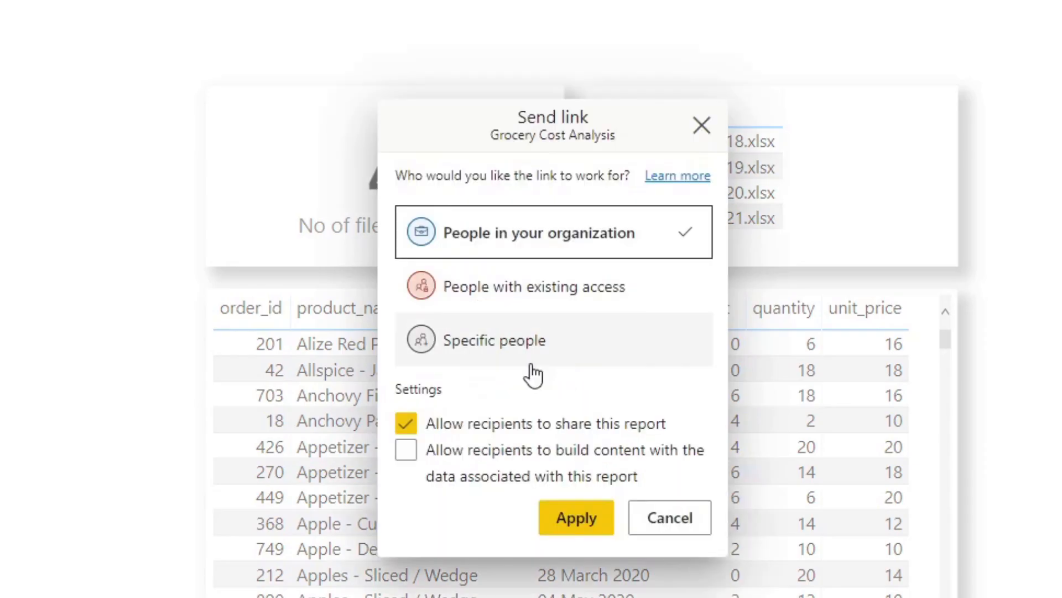
Limit the link to Specific people and add Power BI Group as recipient.
click(494, 339)
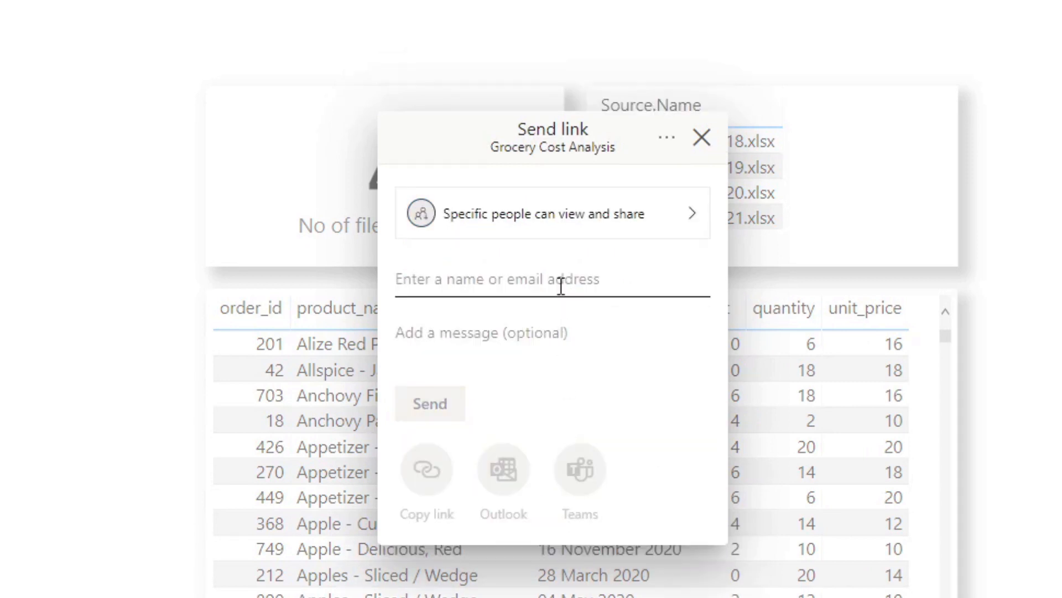
click(552, 279)
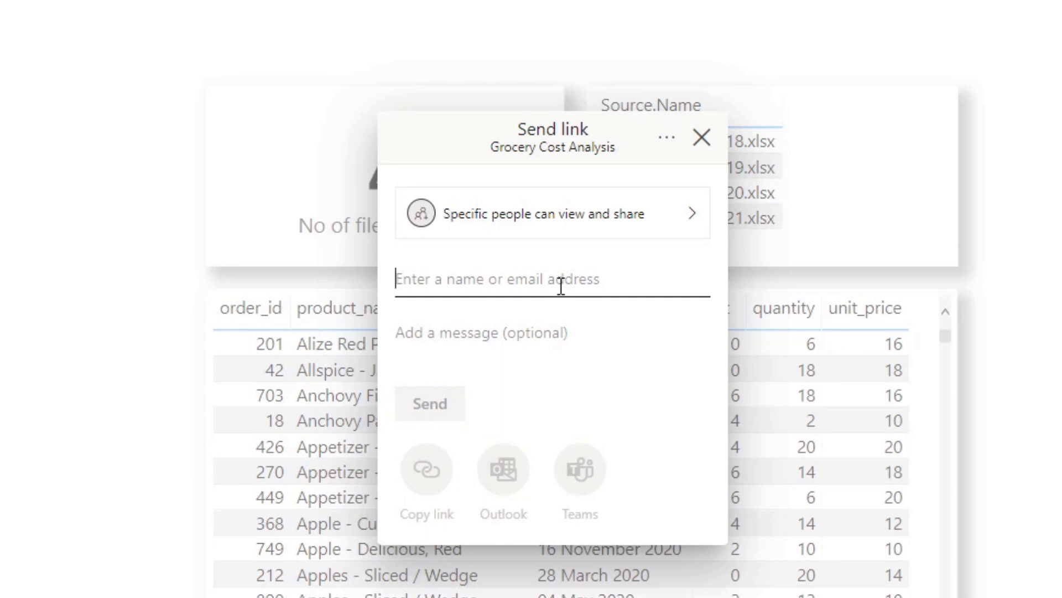
text(power)
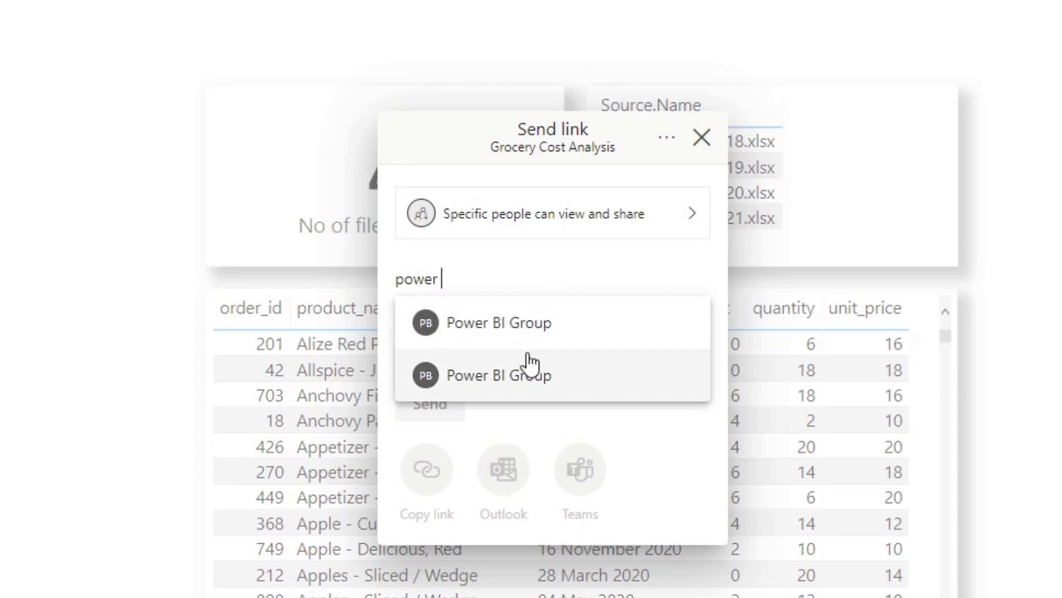
mouse_move(547, 391)
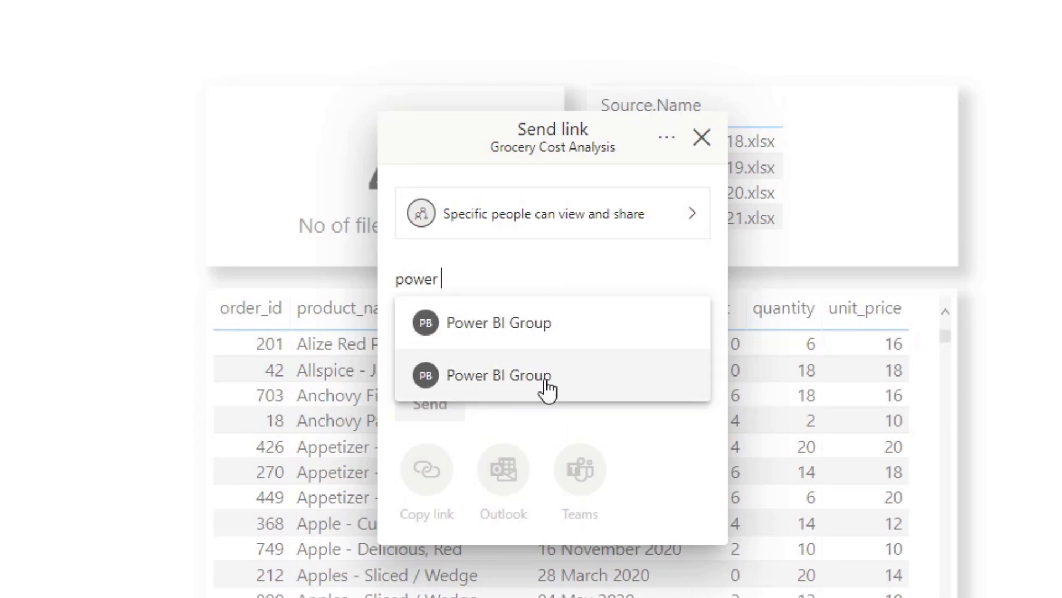
mouse_move(543, 337)
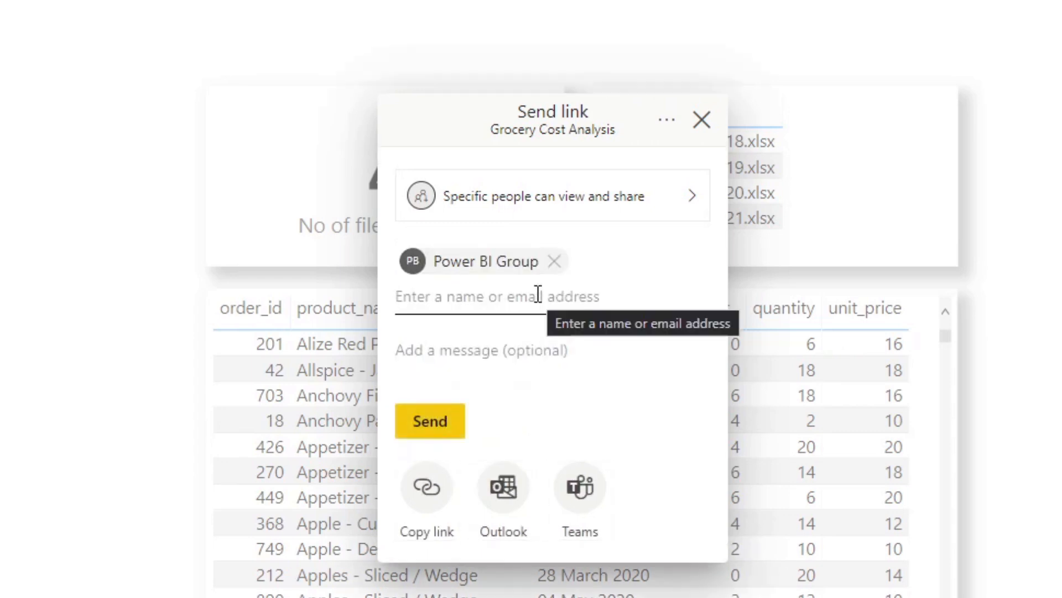
click(475, 296)
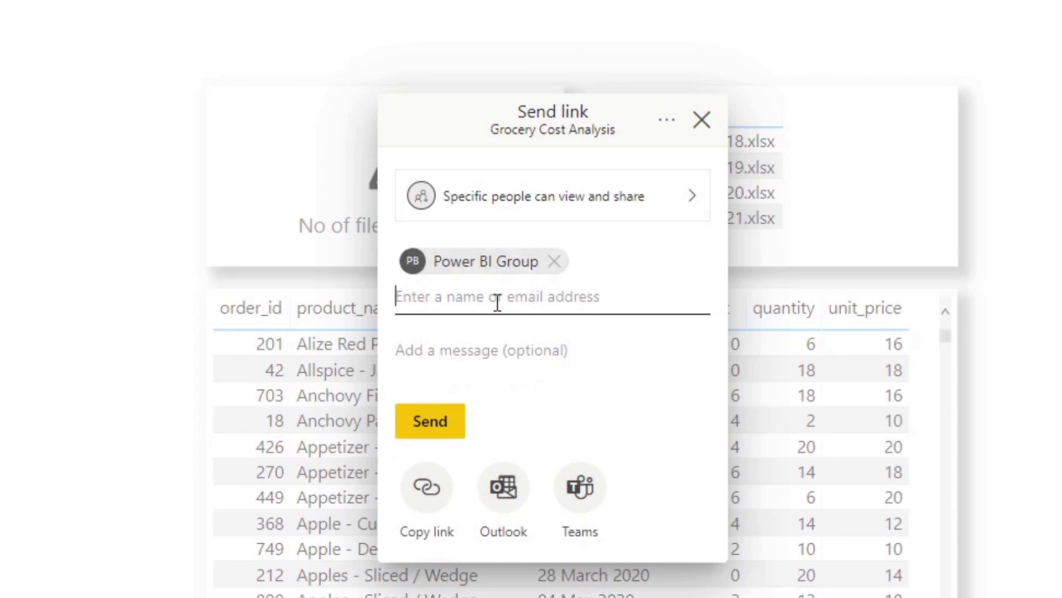
mouse_move(489, 263)
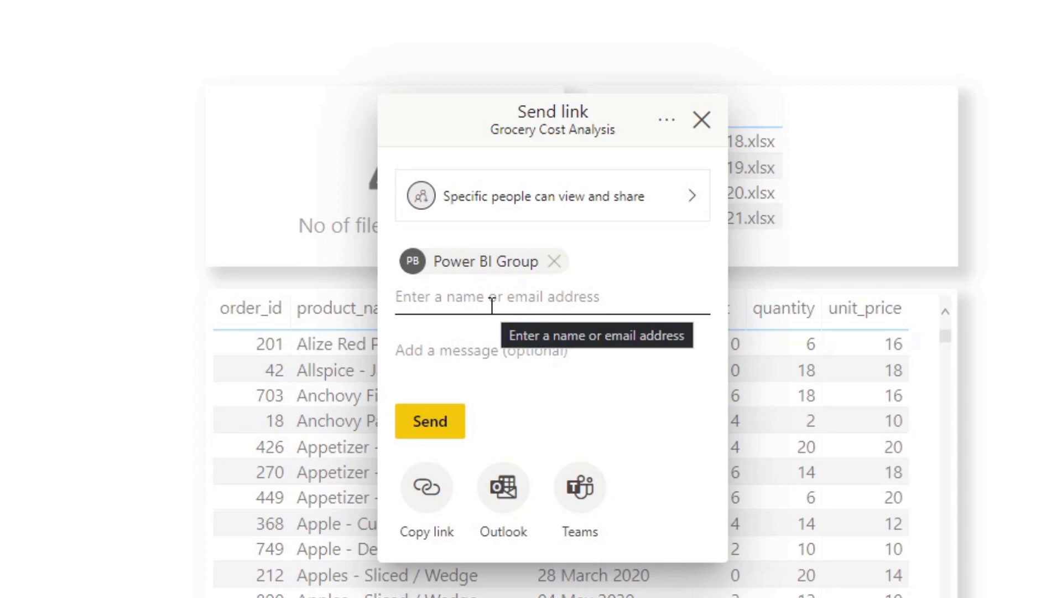
mouse_move(495, 303)
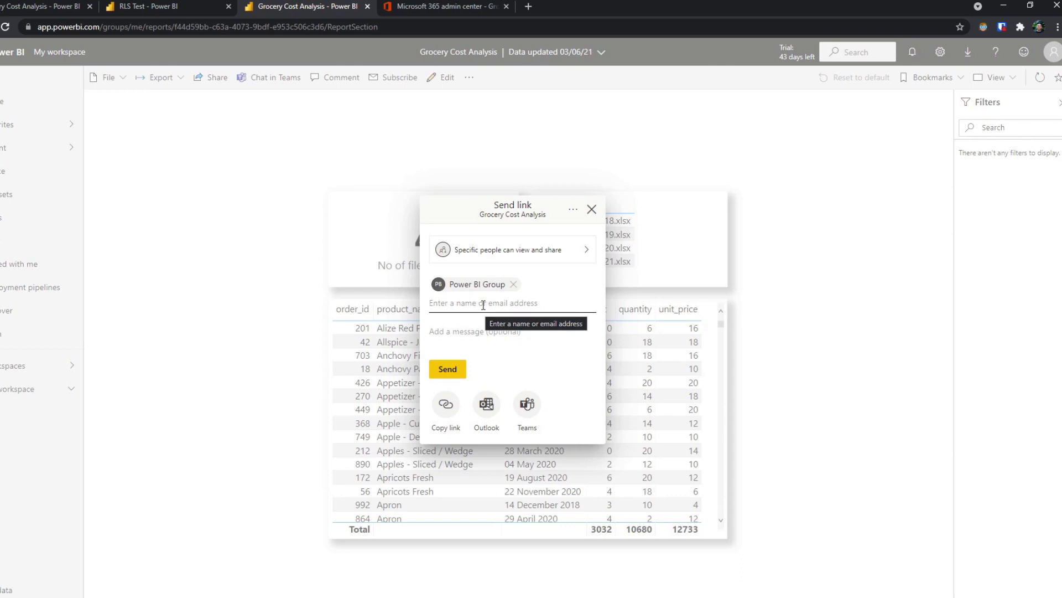
Replace the Power BI Group recipient with the user 'John Smith'.
click(483, 302)
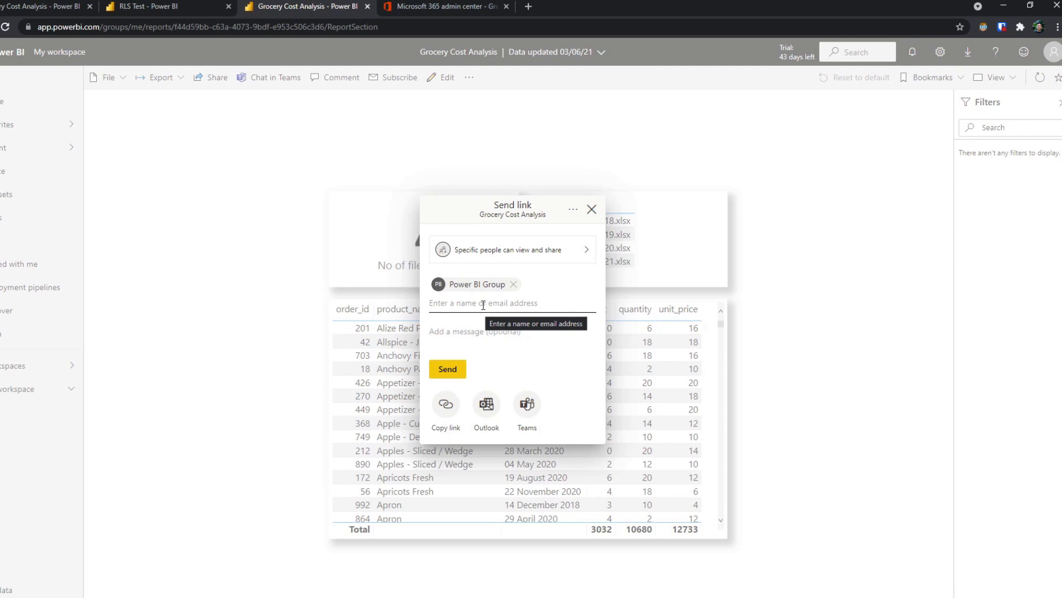
click(482, 302)
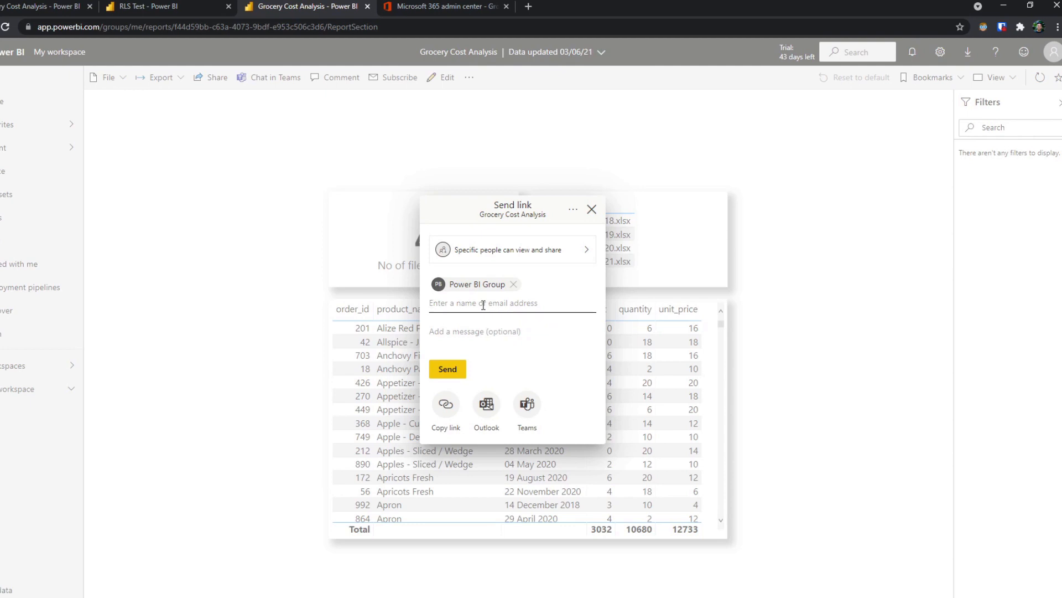
text(John Smith)
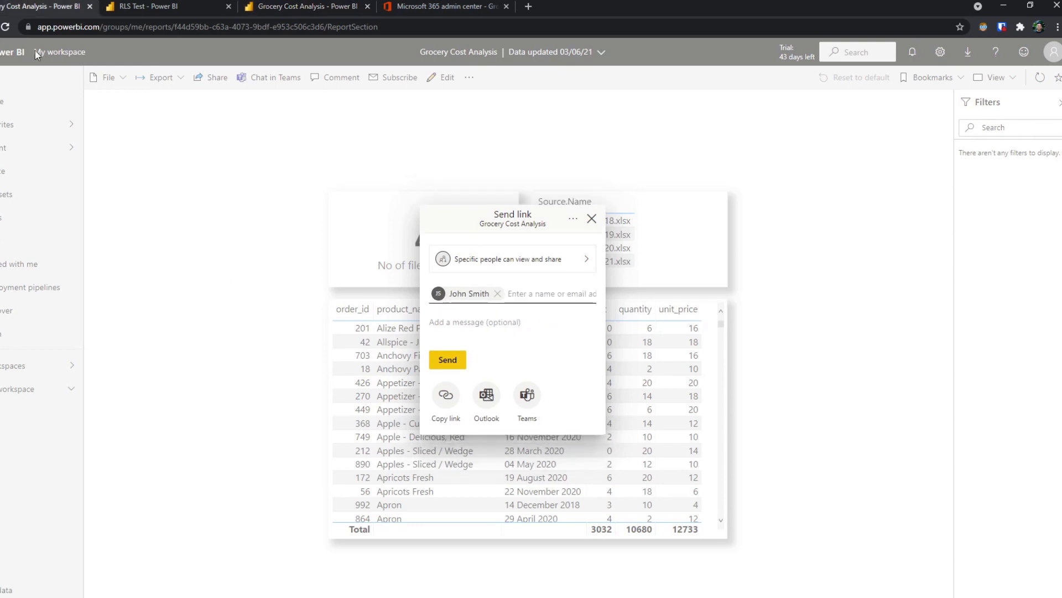
click(149, 6)
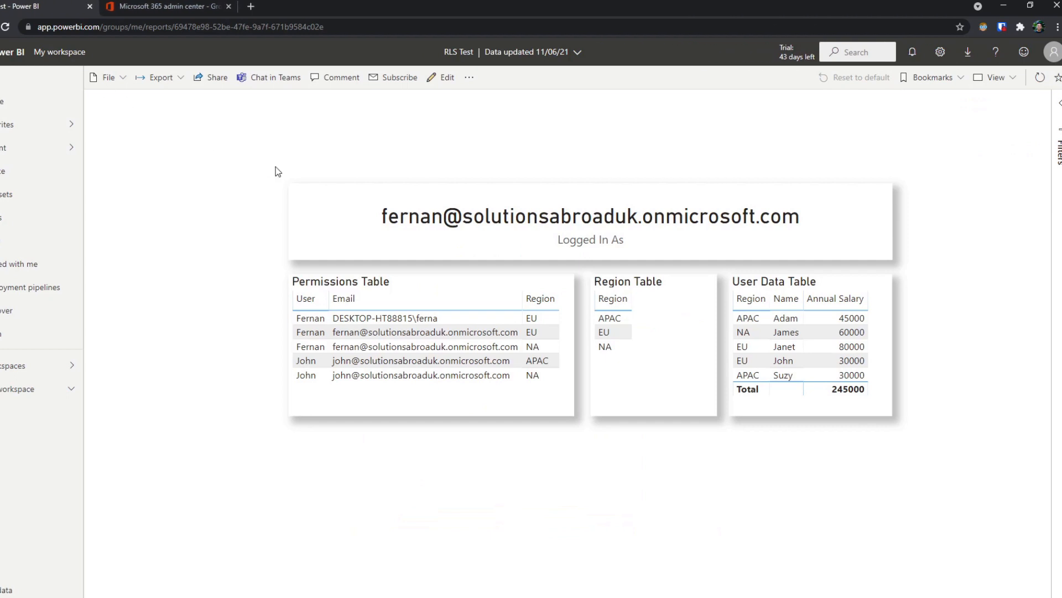
From the RLS Test report's related content, reach the RLS Test dataset's Security settings.
click(469, 77)
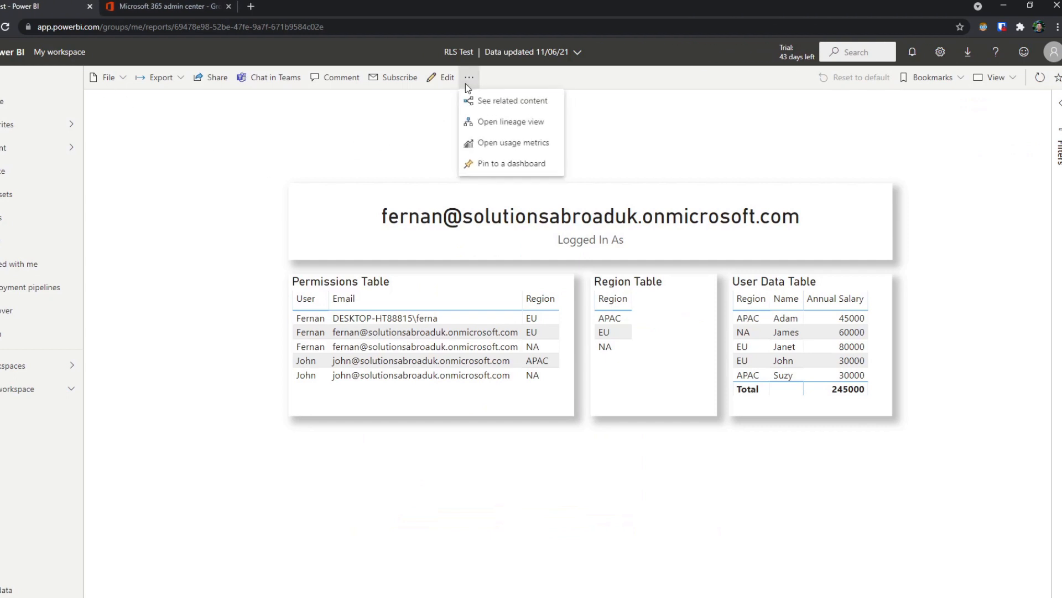
click(512, 100)
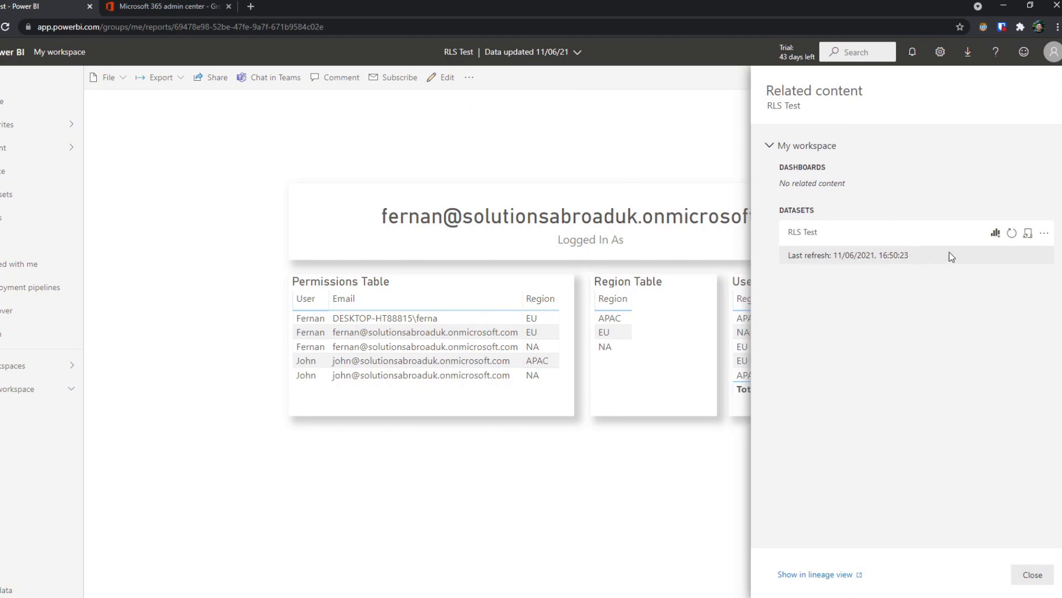
click(1045, 233)
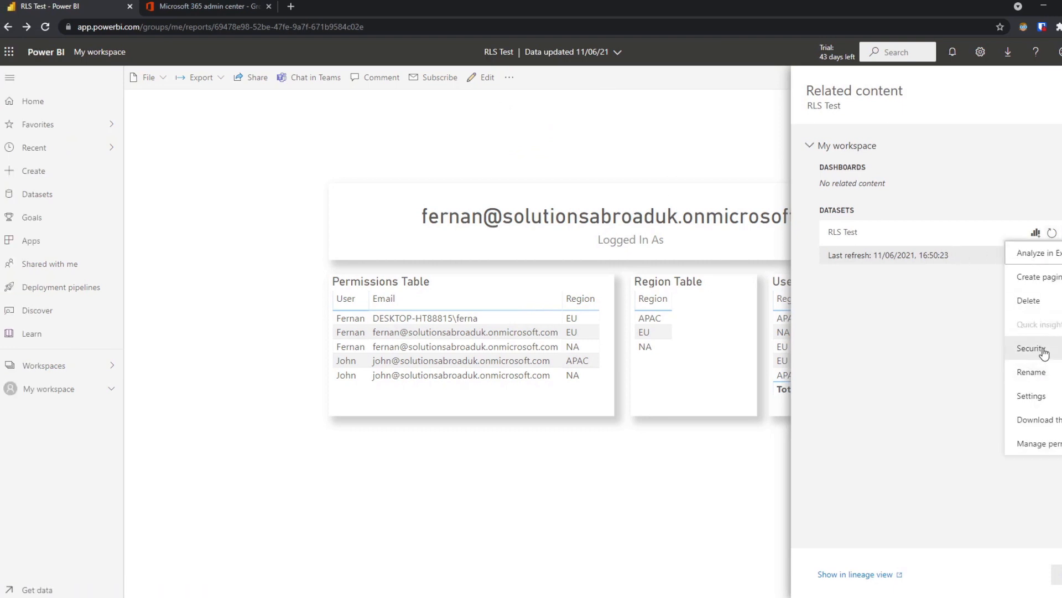
click(1033, 348)
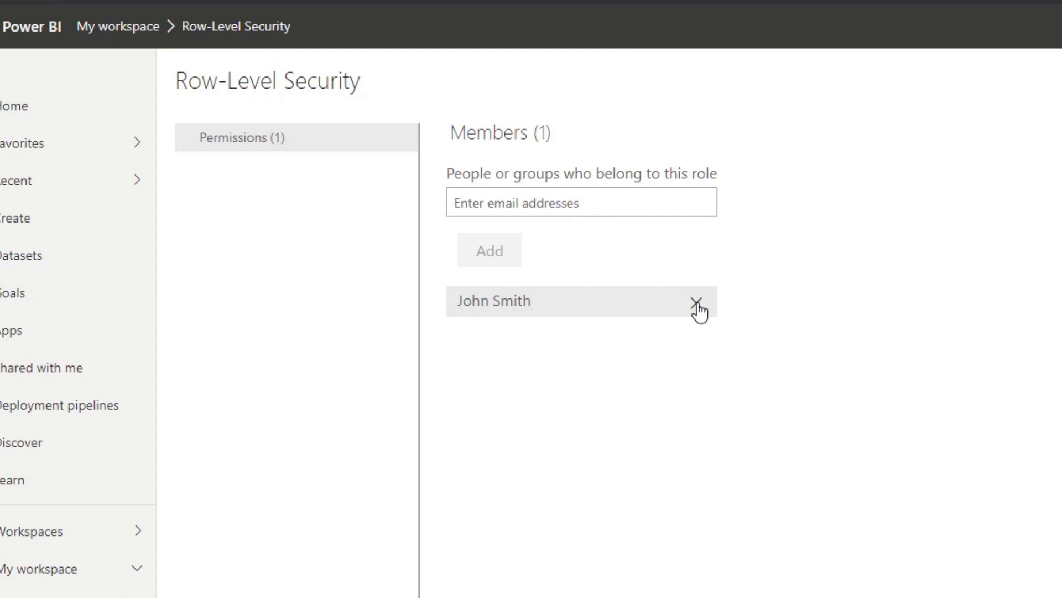
mouse_move(696, 313)
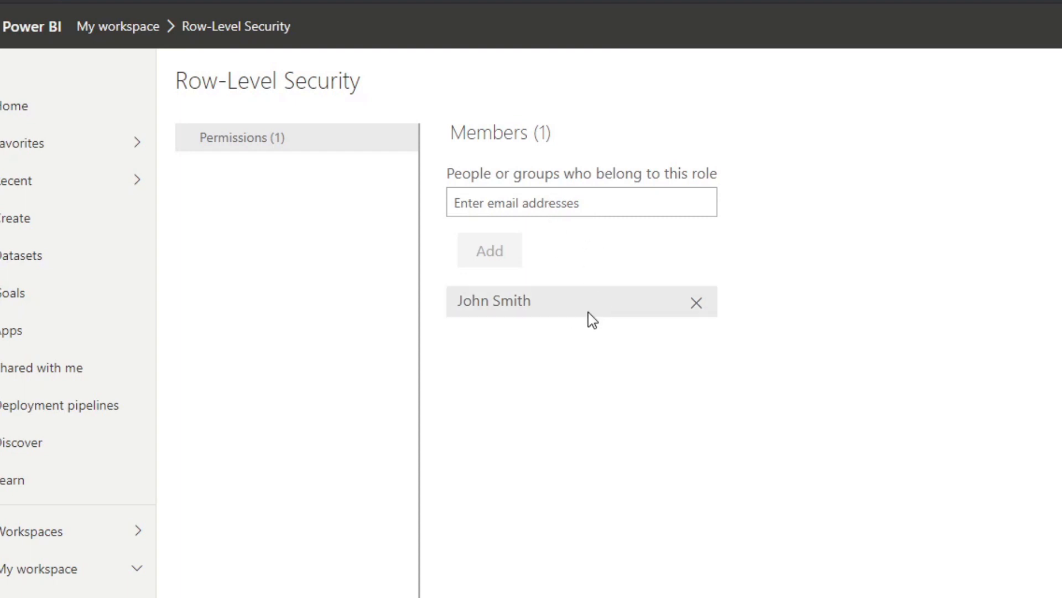
mouse_move(684, 338)
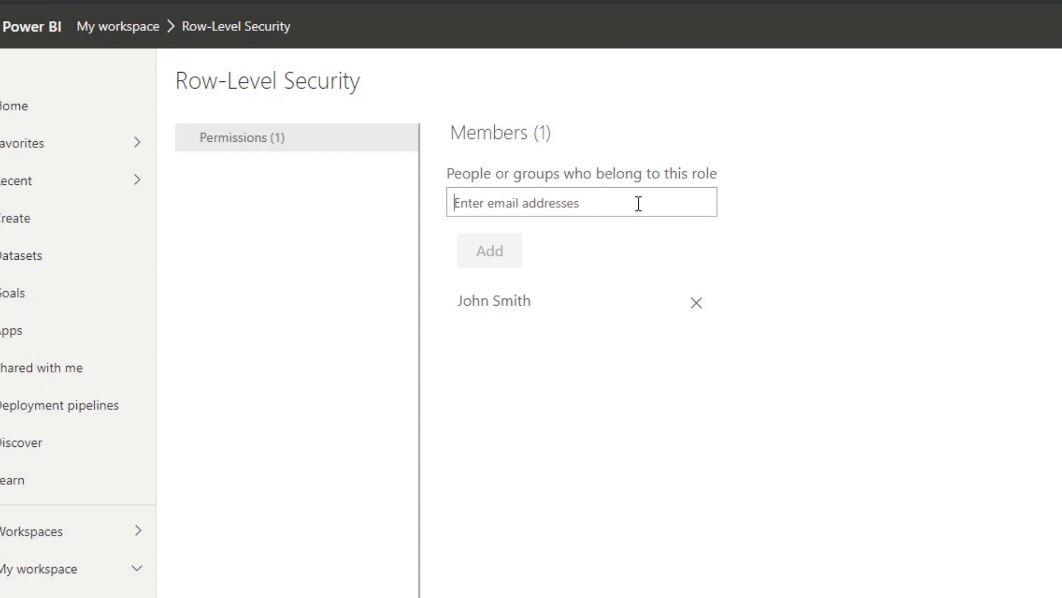
Enter 'power bi' in the Permissions role and choose Power BI Group as a new member.
text(g)
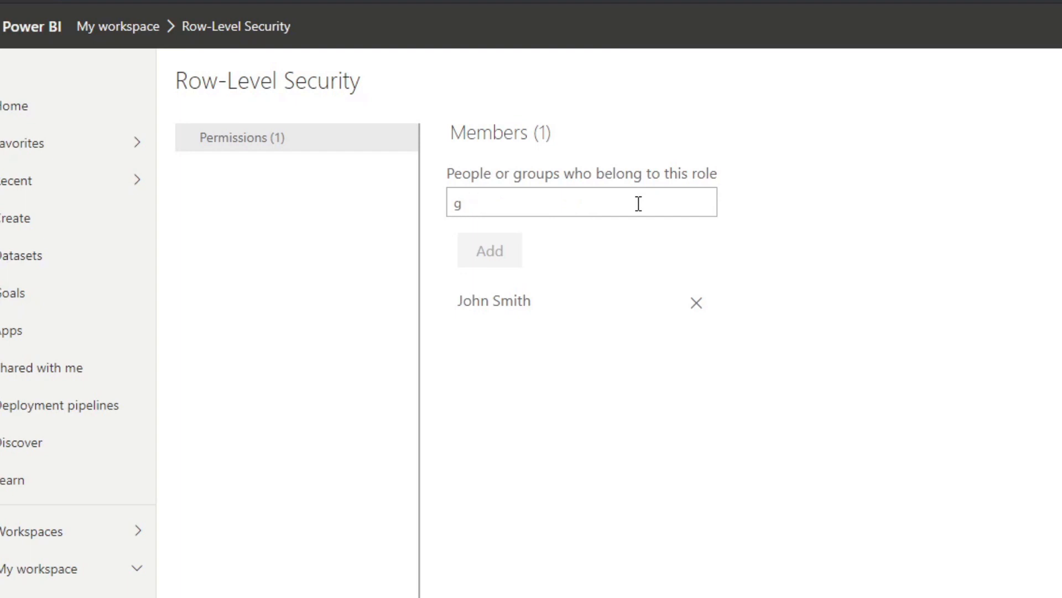
text(ppowe)
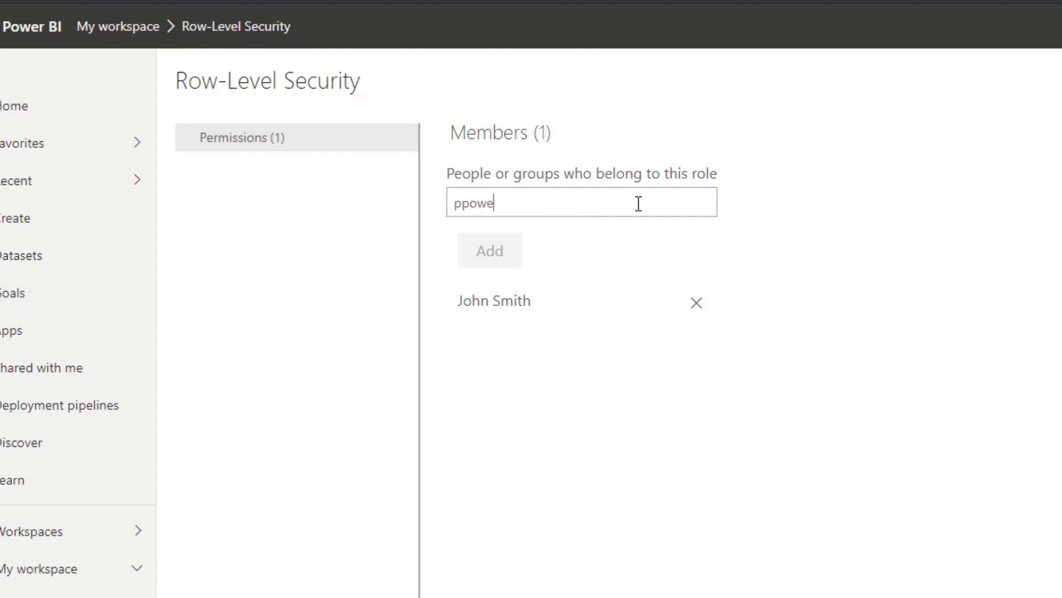
text(power bi)
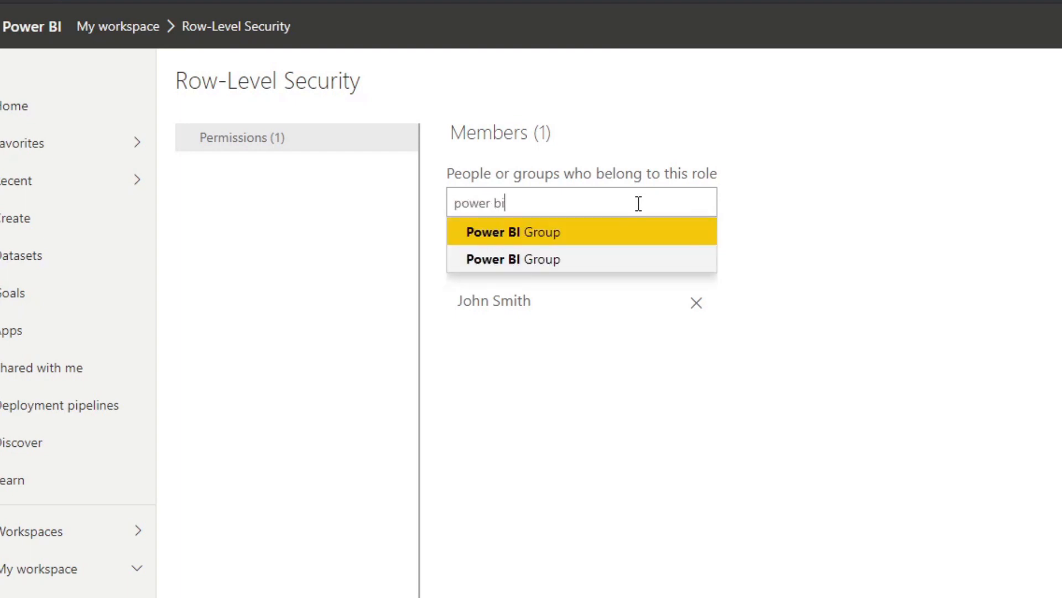
click(513, 232)
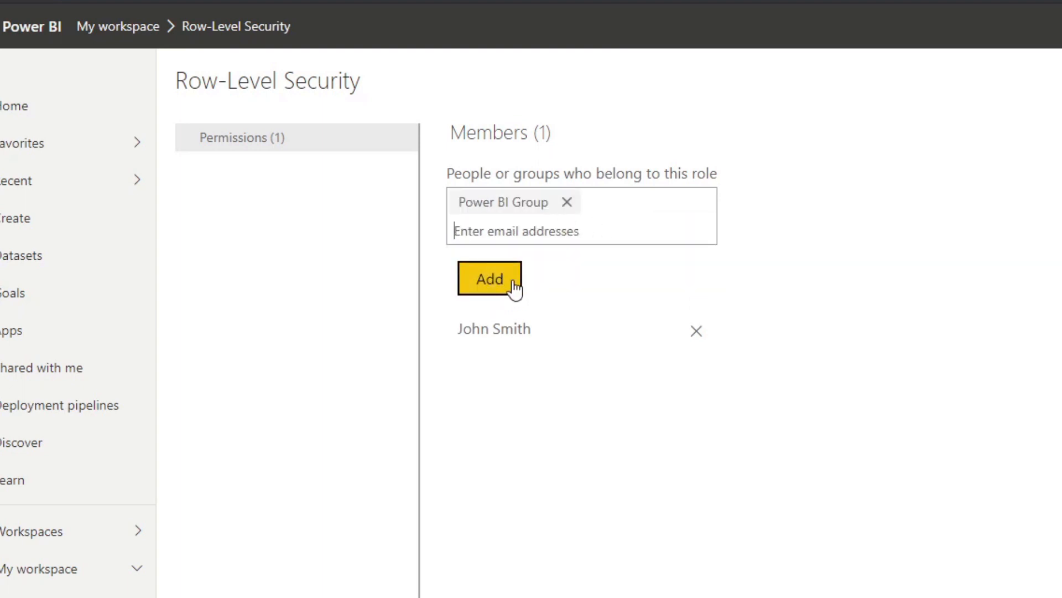
mouse_move(542, 277)
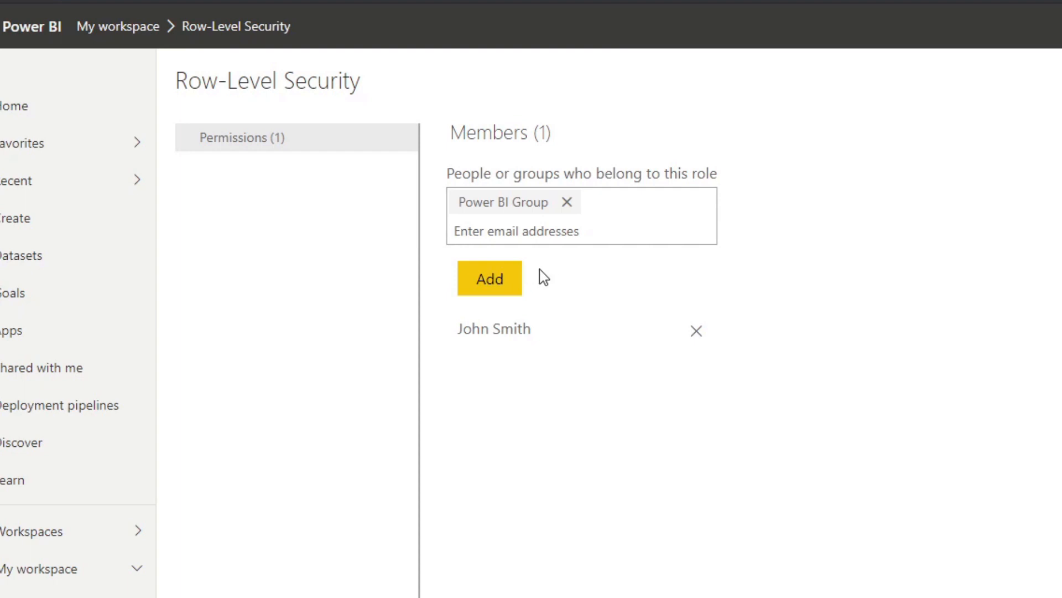
mouse_move(567, 270)
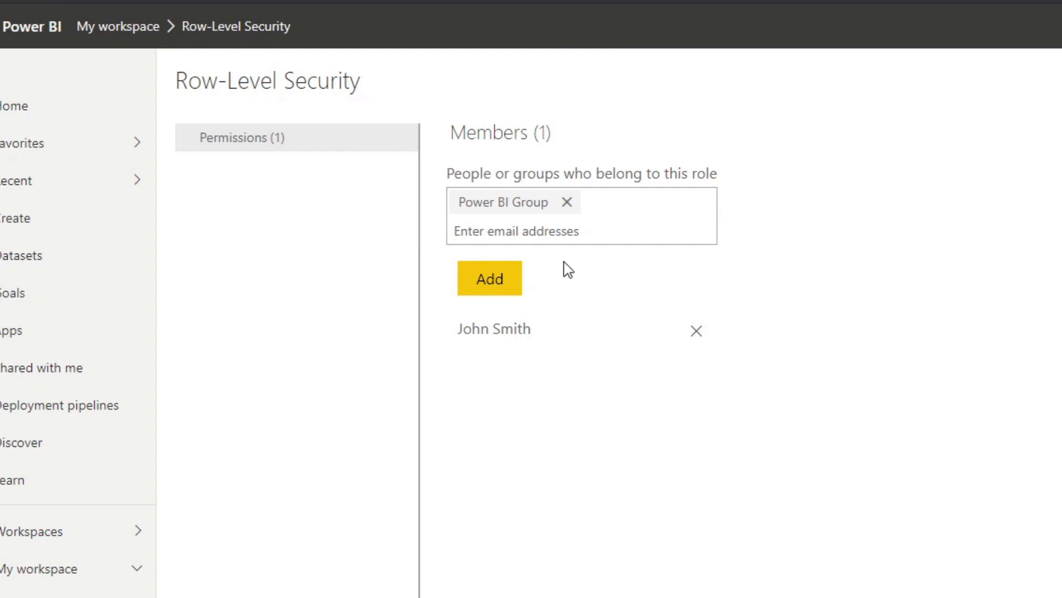